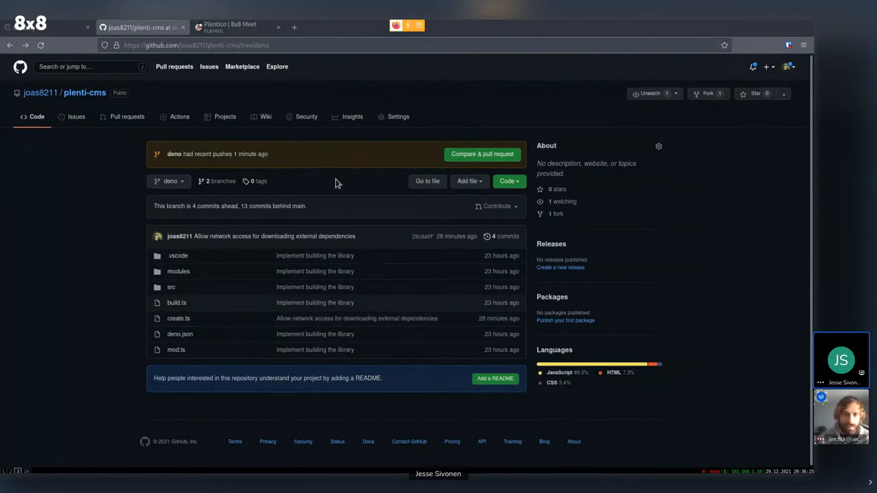
mouse_move(207, 342)
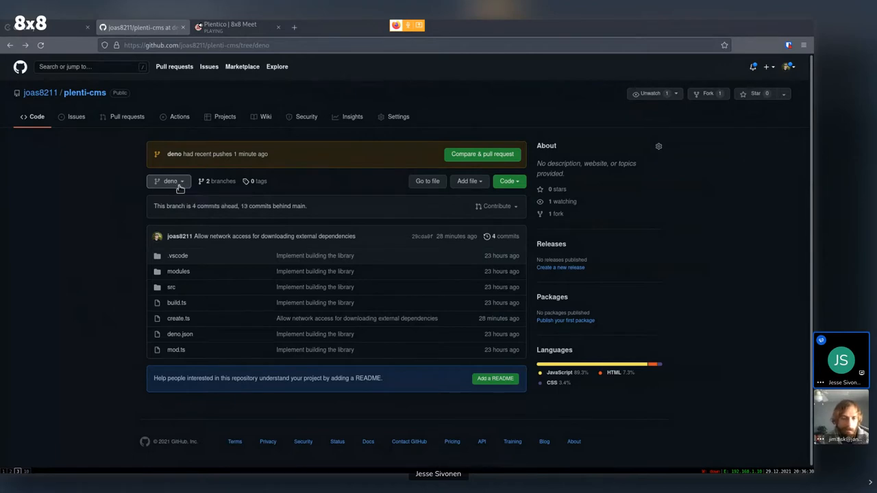
mouse_move(170, 181)
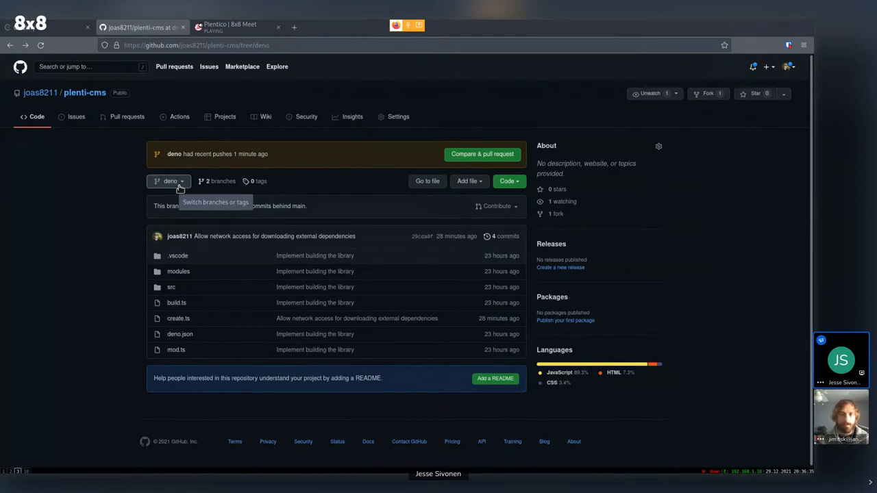
mouse_move(60, 198)
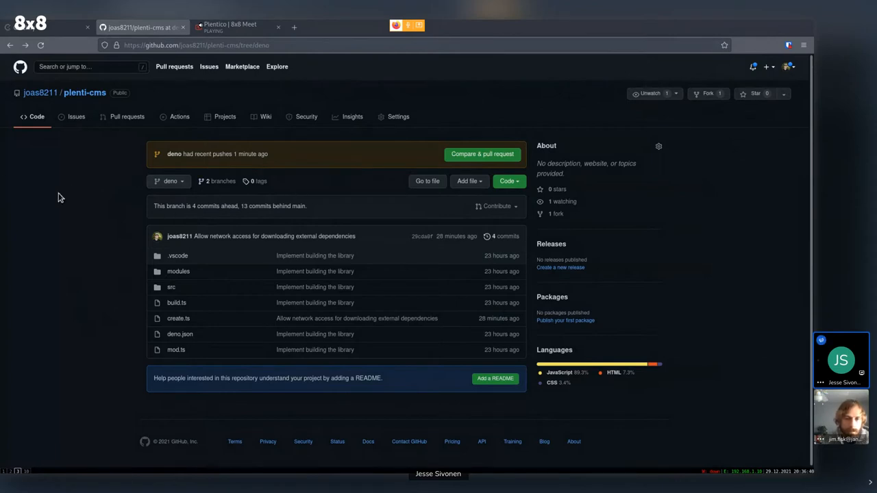
mouse_move(183, 194)
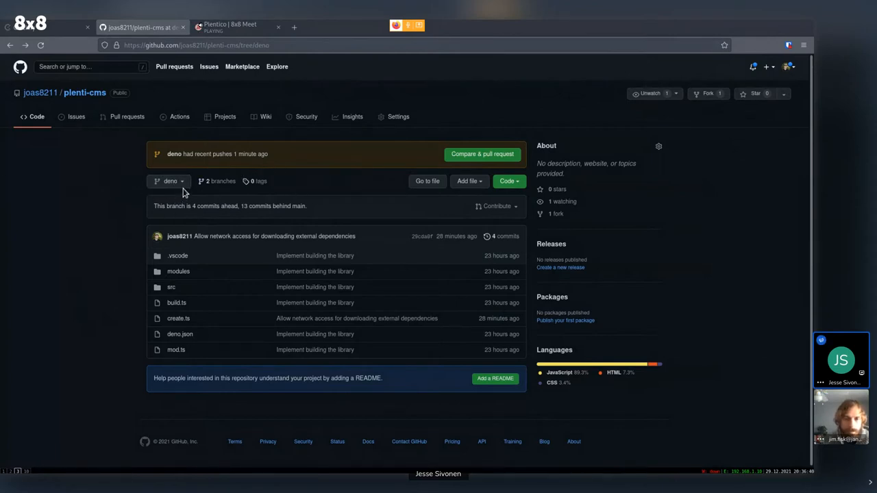
mouse_move(215, 170)
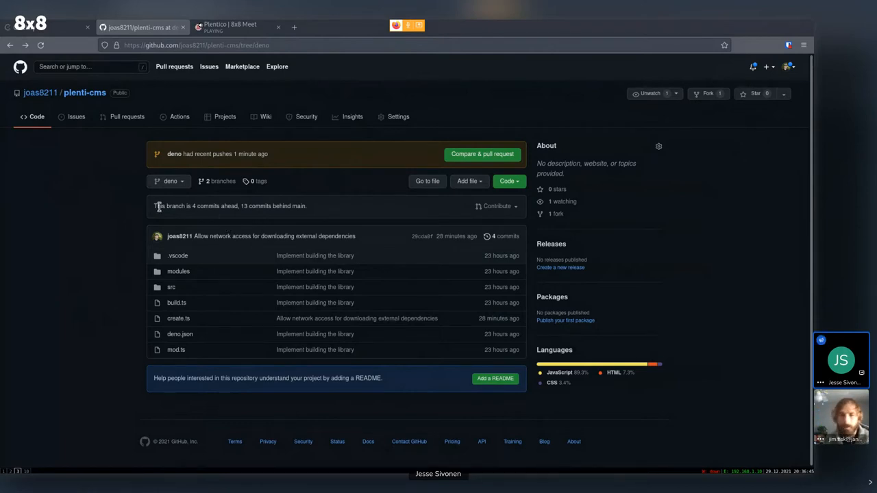
- Open create.ts from the deno branch on GitHub and view it as raw text
left_click(170, 181)
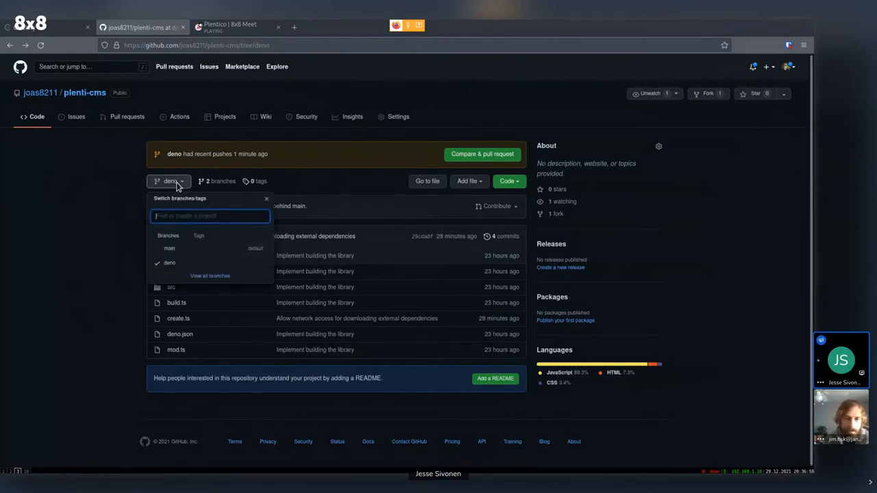
mouse_move(74, 218)
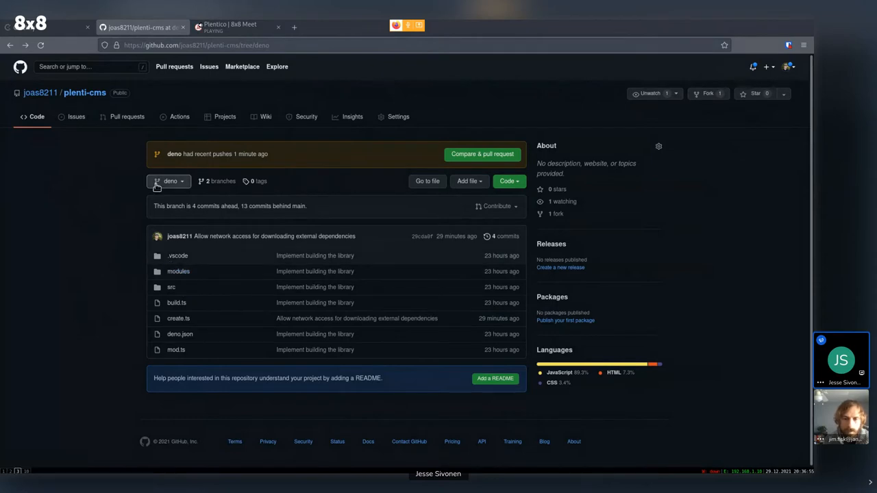
mouse_move(126, 257)
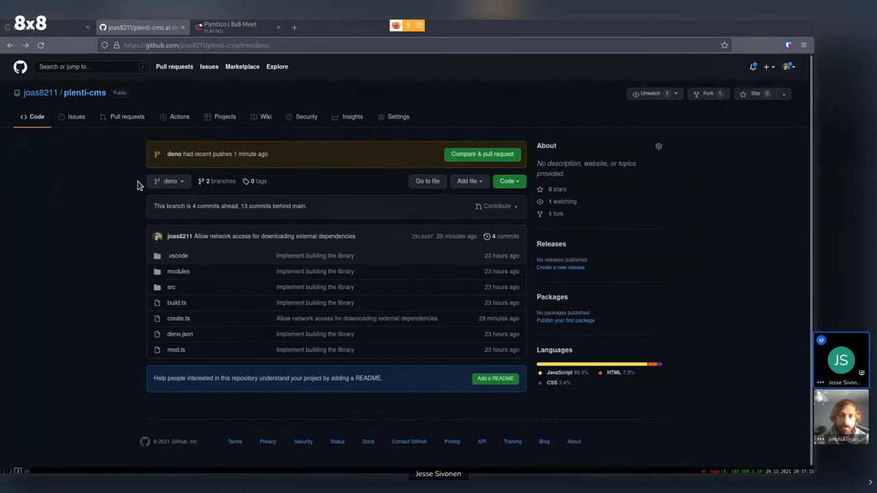
mouse_move(184, 327)
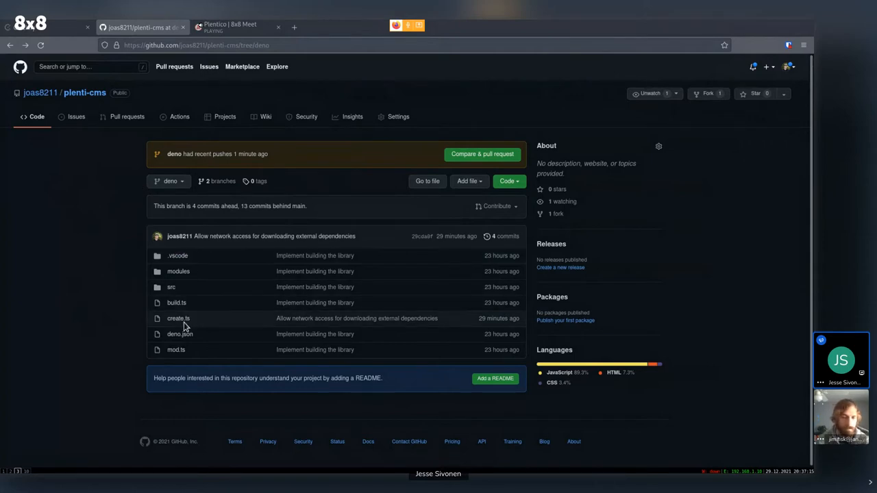
left_click(178, 318)
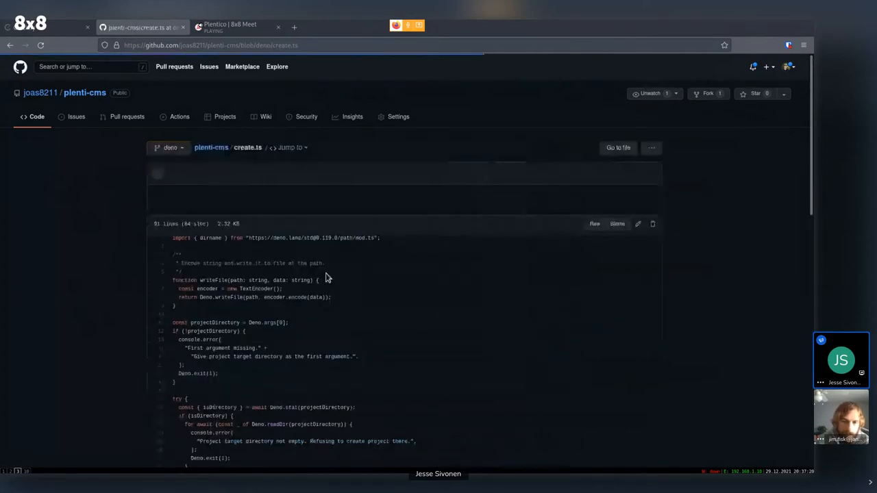
scroll("down", 3)
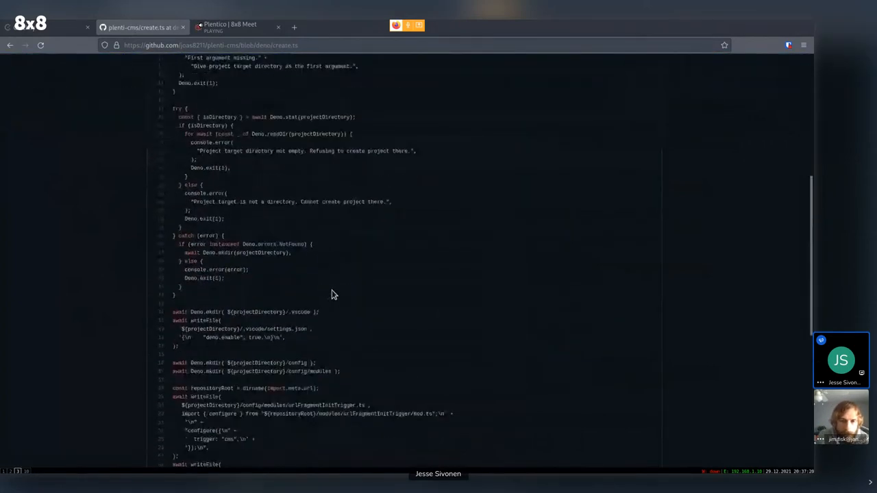
scroll("up", 3)
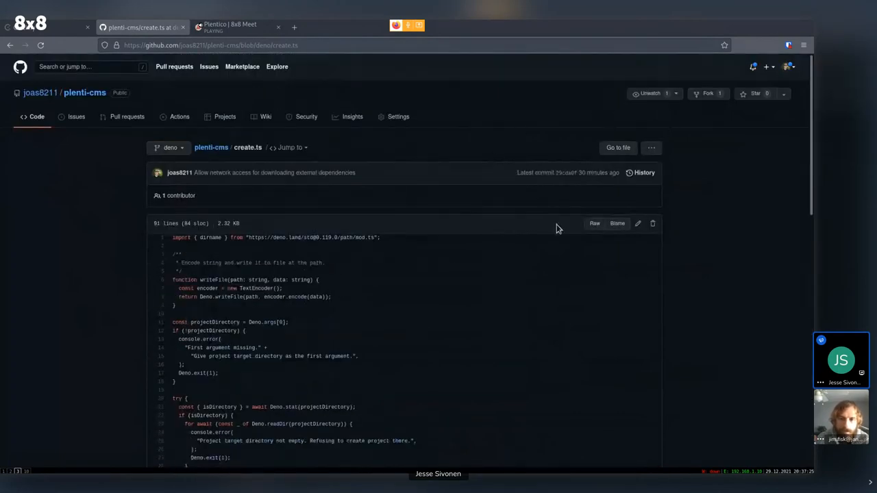
mouse_move(490, 124)
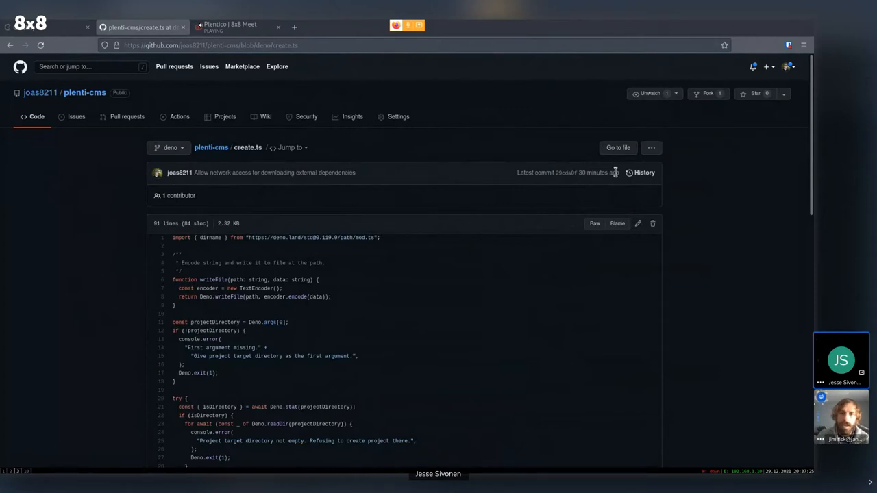
mouse_move(612, 240)
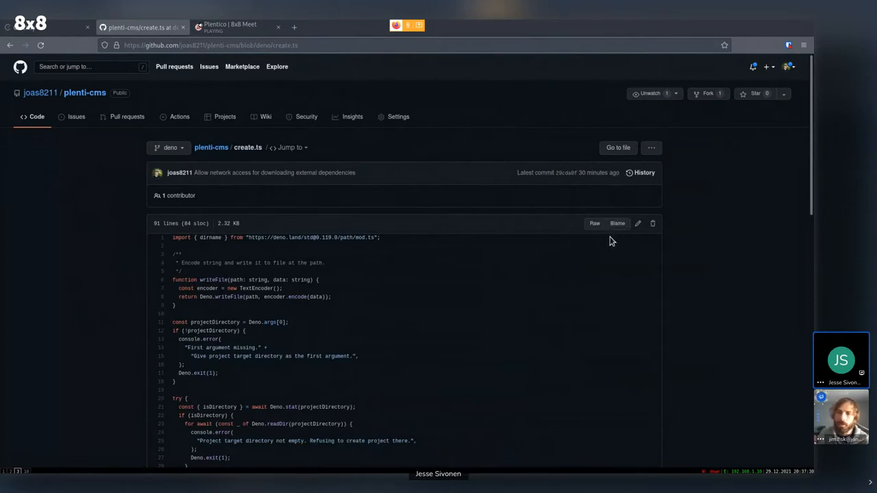
mouse_move(601, 236)
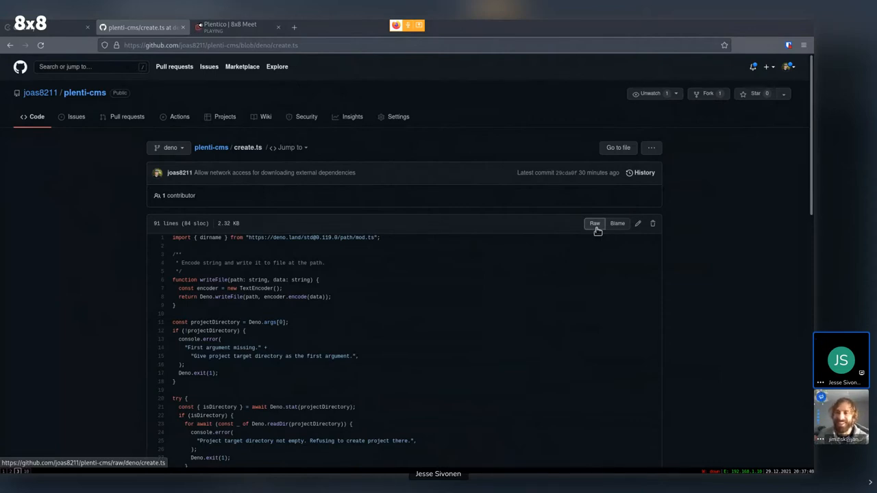
left_click(594, 223)
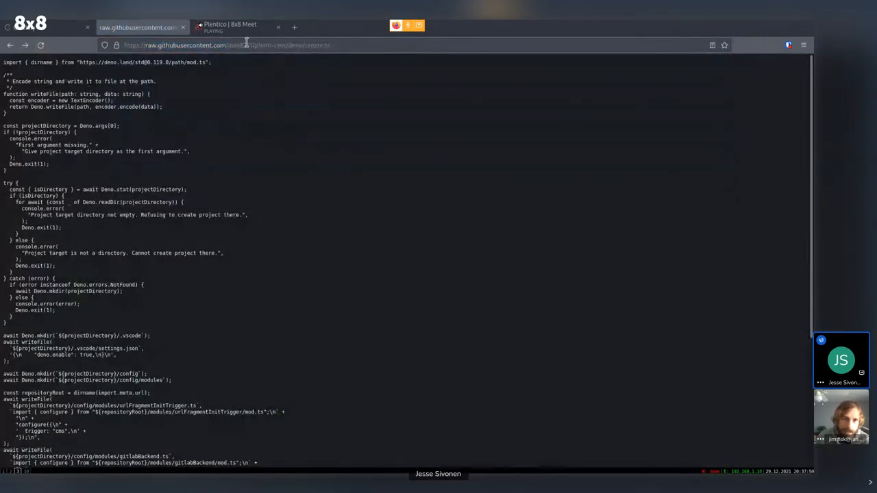
- Select the raw create.ts URL in the address bar to copy it
left_click(226, 45)
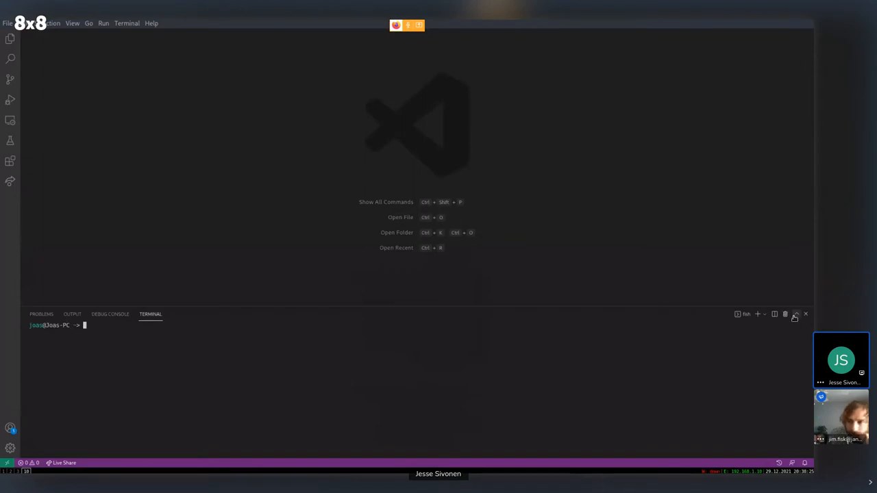
- Start a deno run command with read/write permissions and the raw GitHub URL in the terminal
left_click(795, 314)
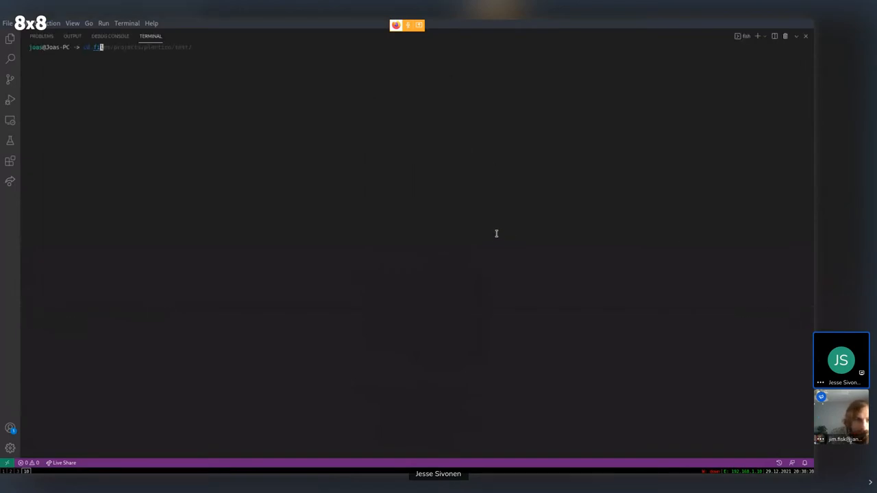
key("Return")
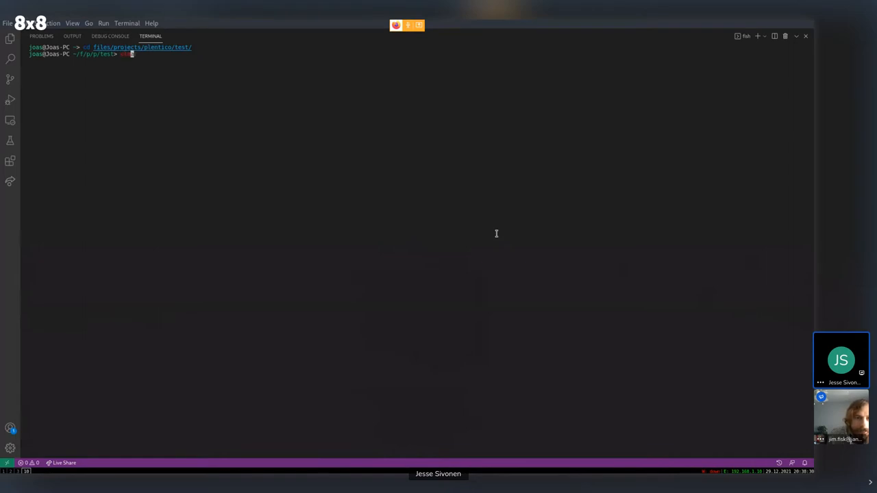
key("Return")
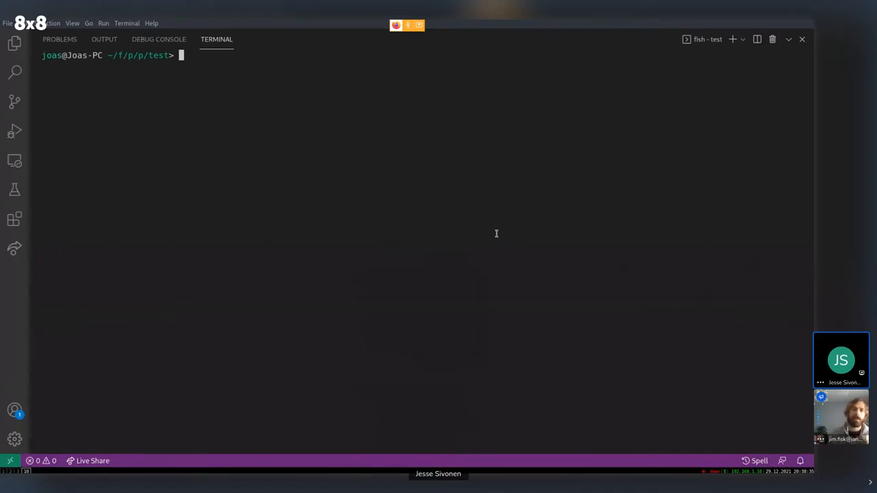
type("deno run --allow-read --allow-write --reload https://raw.githubusercontent.com/joas8211/plenti-cms/deno/create.ts cms")
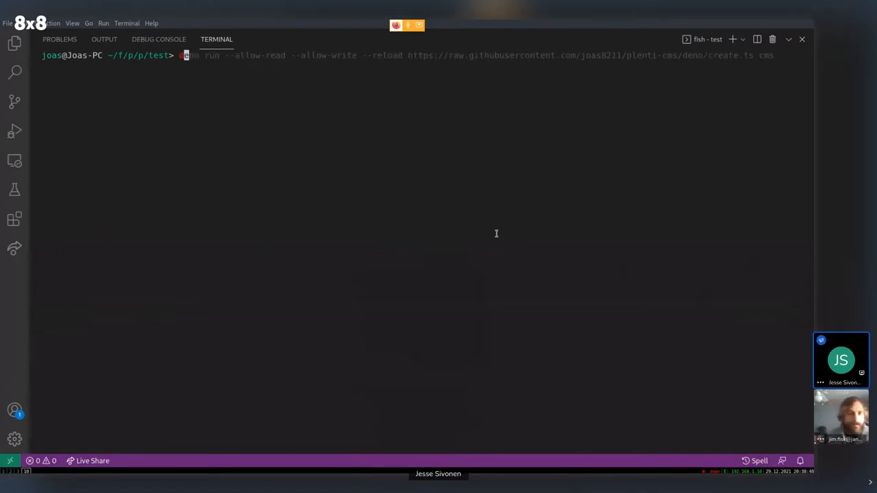
- Restrict the command to --allow-read=. and --allow-write=cms
key("Right")
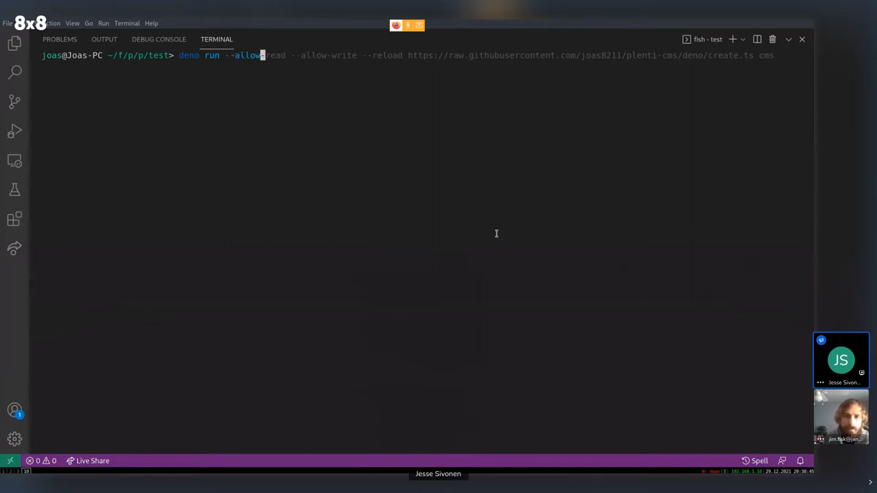
type("read=")
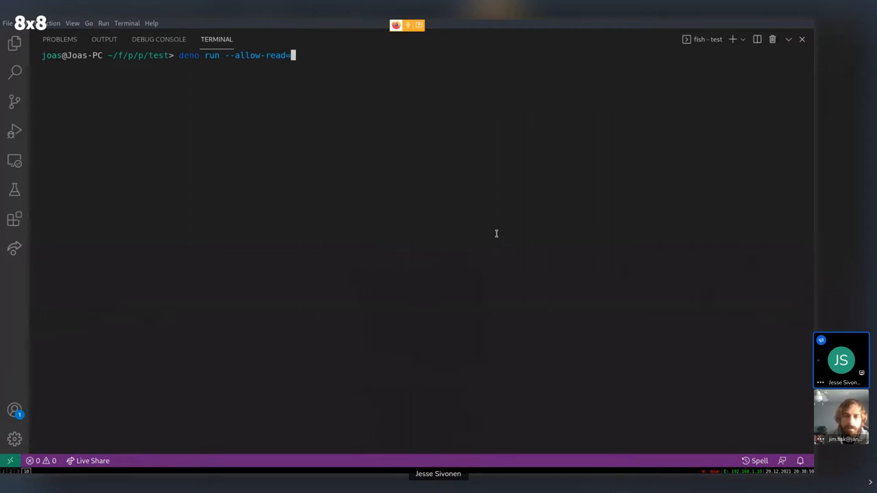
type(". -")
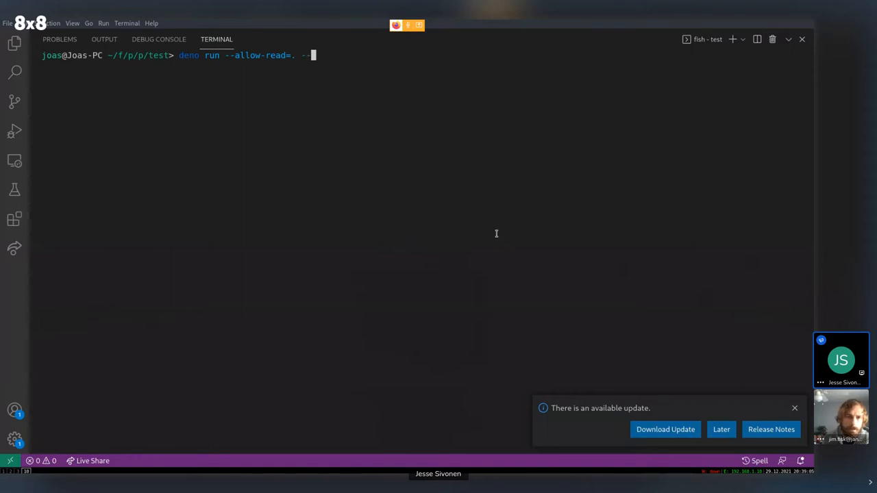
type("-allow-write=")
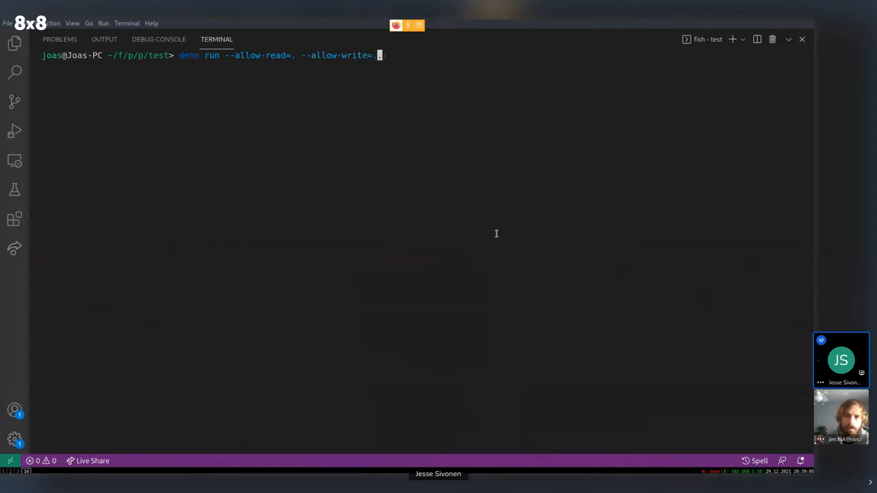
type(".")
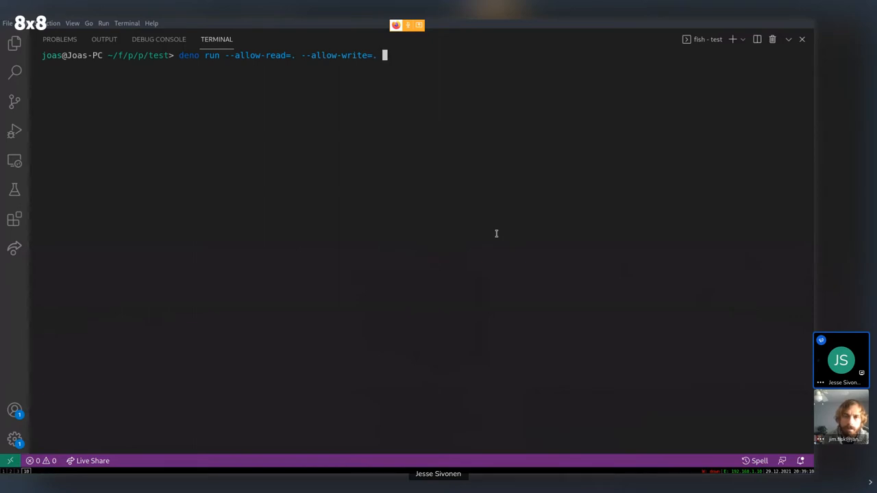
key("Backspace")
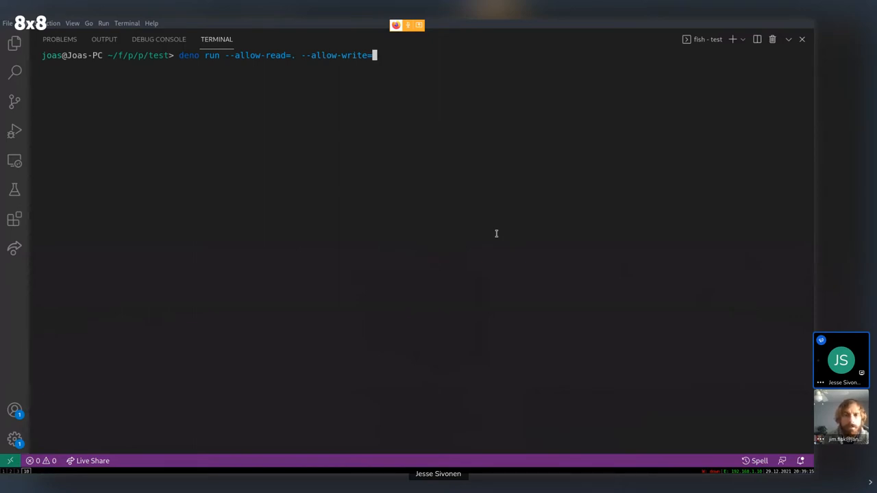
type("cms")
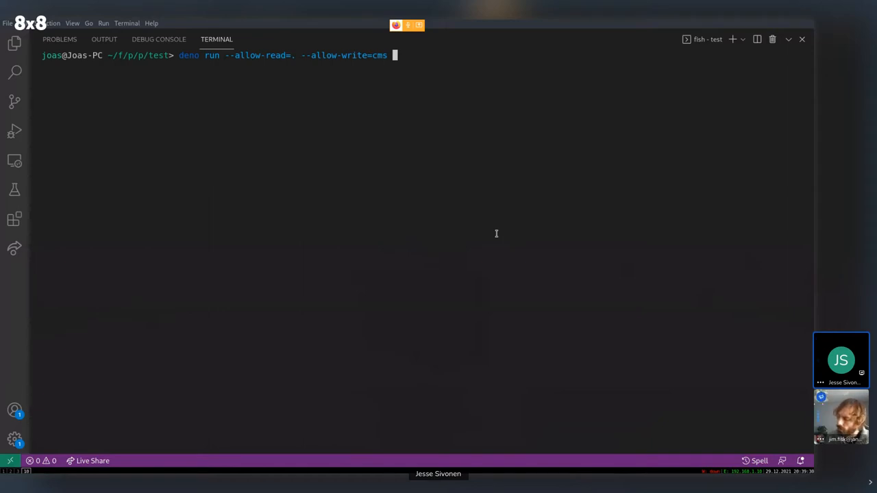
- Complete the command with the create.ts raw URL, the cms argument and --reload
type("https://raw.githubusercontent.com/joas8211/plenti-cms/deno/create.ts")
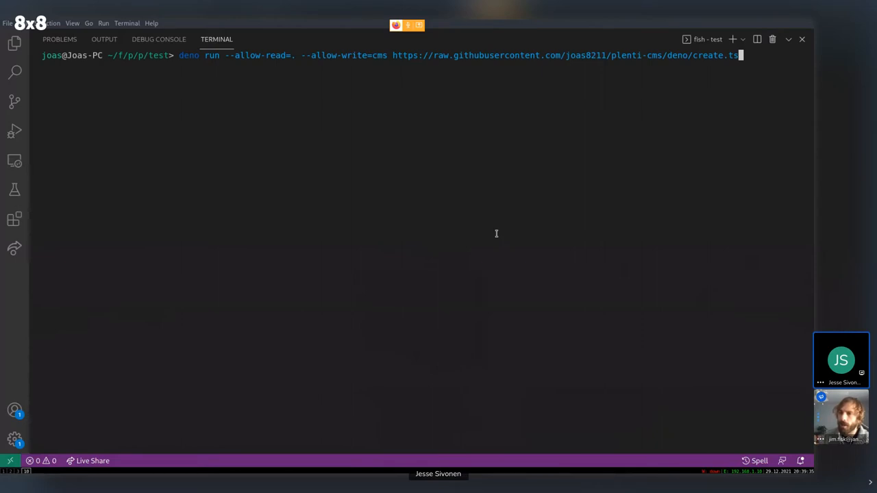
type("cms")
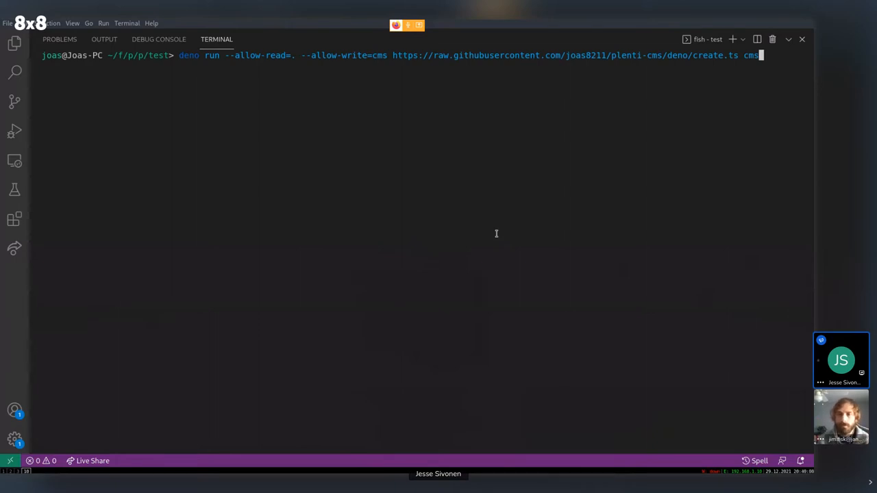
mouse_move(457, 145)
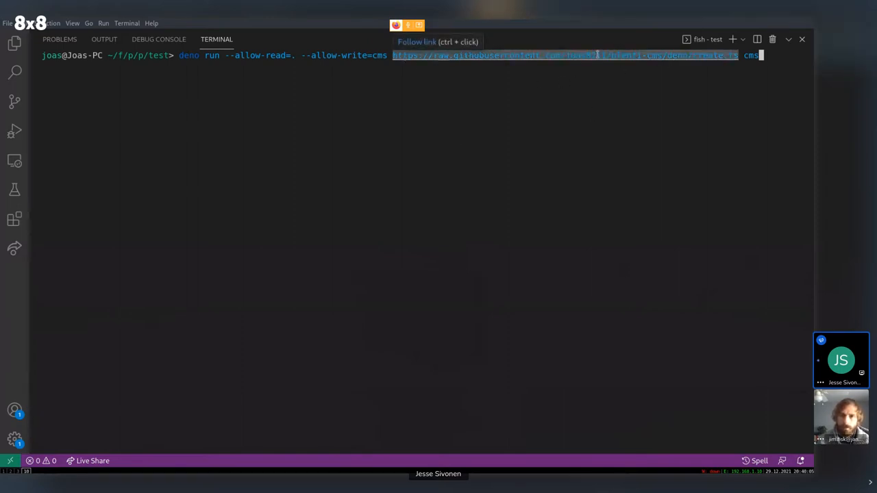
mouse_move(781, 63)
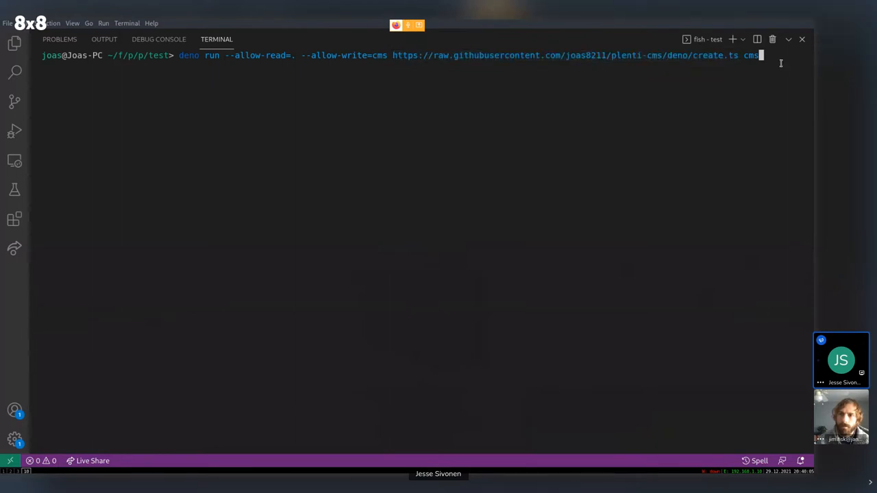
double_click(751, 55)
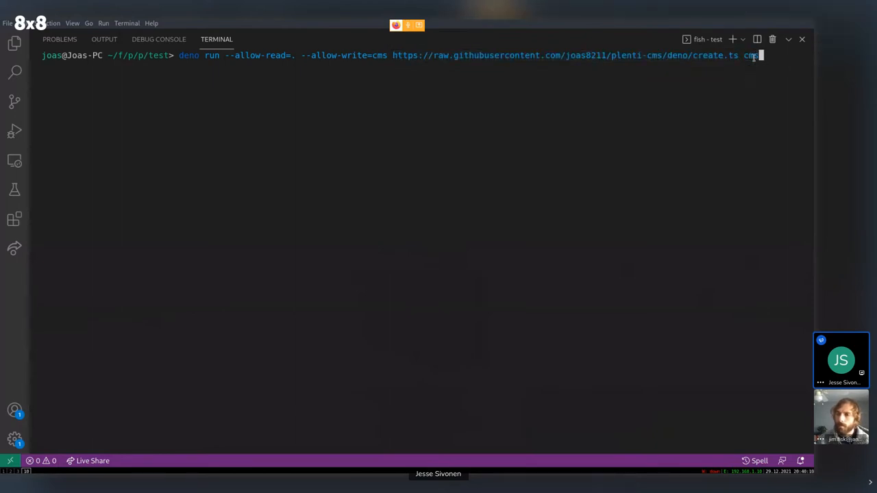
mouse_move(767, 66)
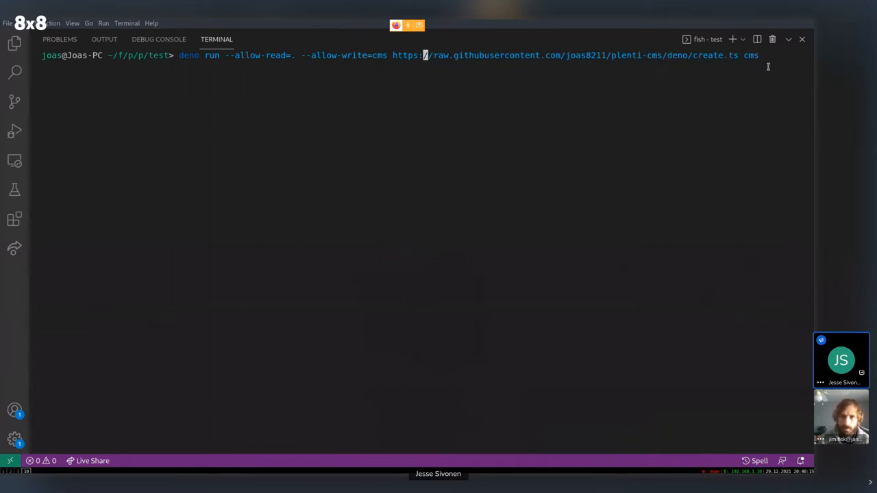
type("--rel")
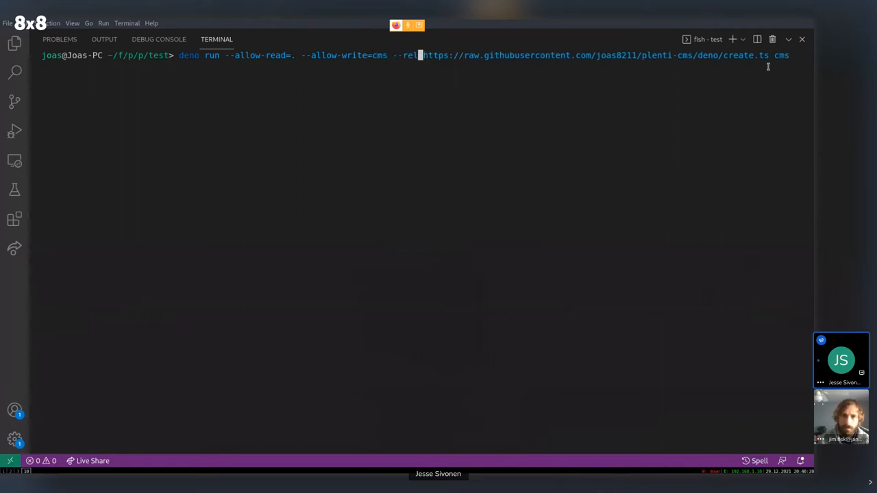
type("oad")
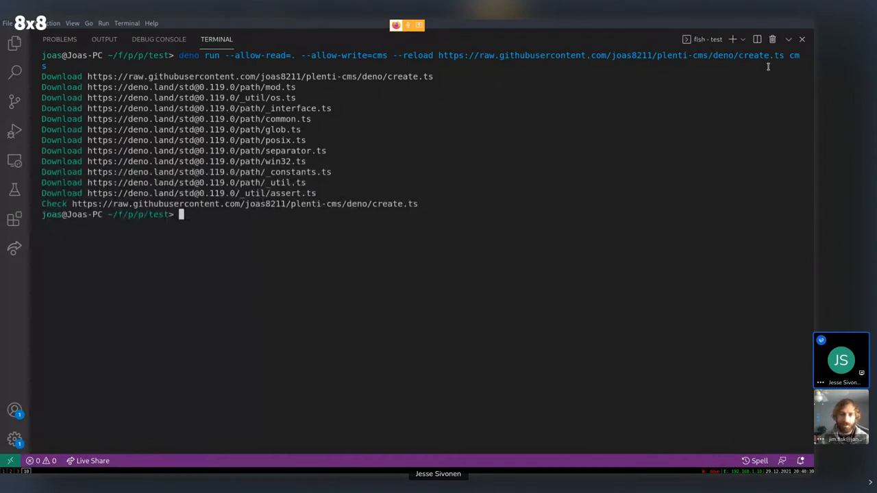
mouse_move(429, 106)
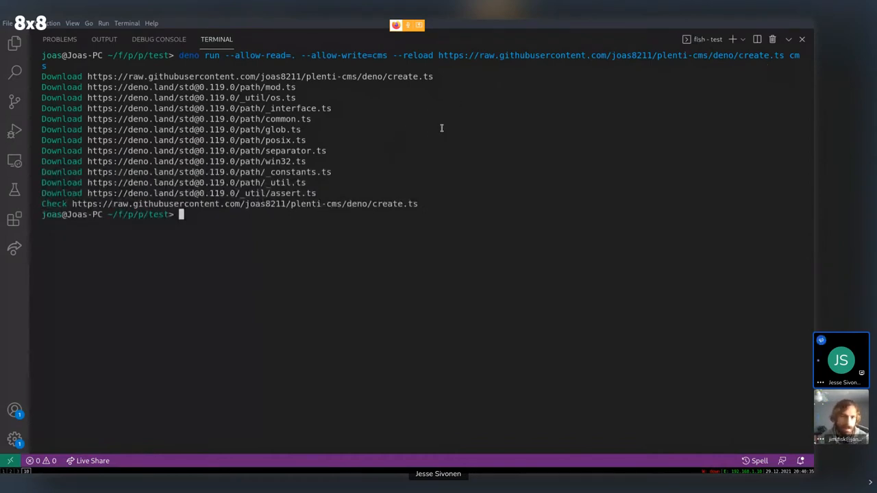
mouse_move(271, 203)
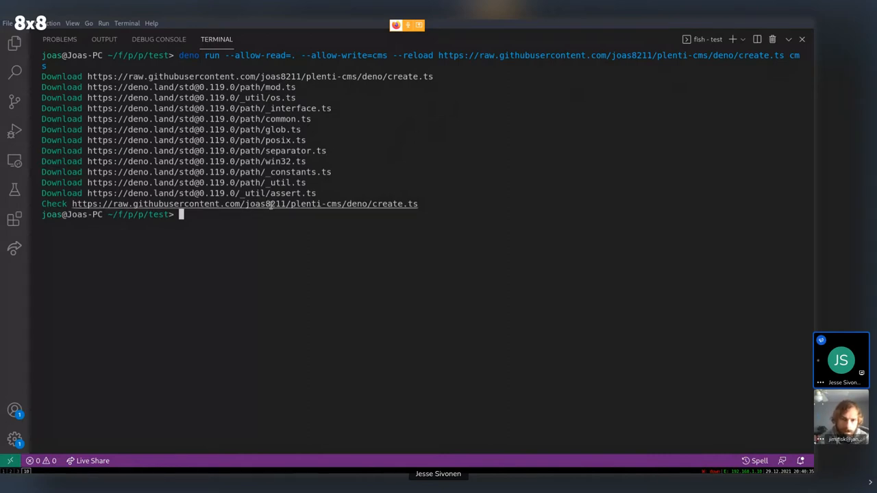
- List the folder to confirm cms exists and open it in a new VS Code window
key("Return")
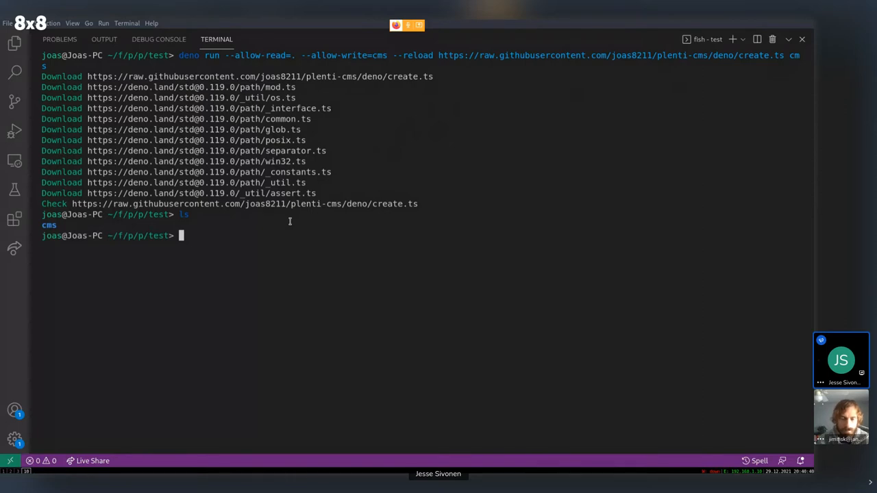
type("code cms")
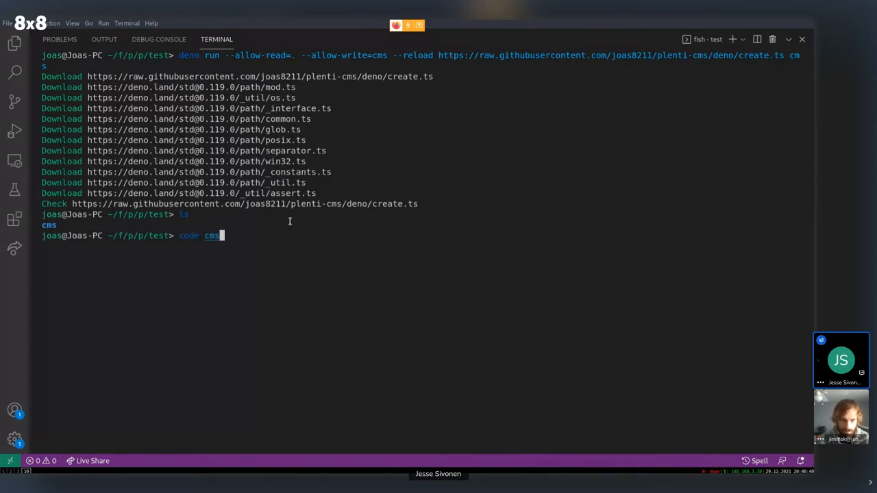
key("Return")
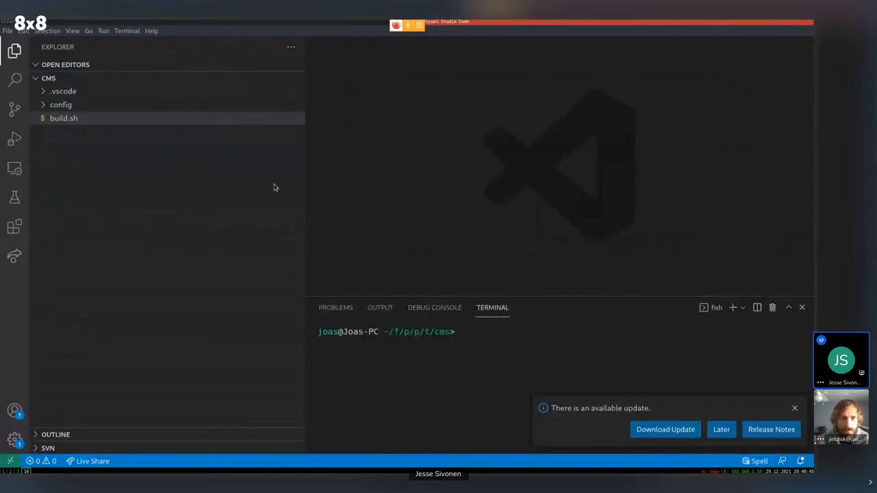
- Peek into .vscode, then expand config and its modules folder to show the two module files
left_click(63, 91)
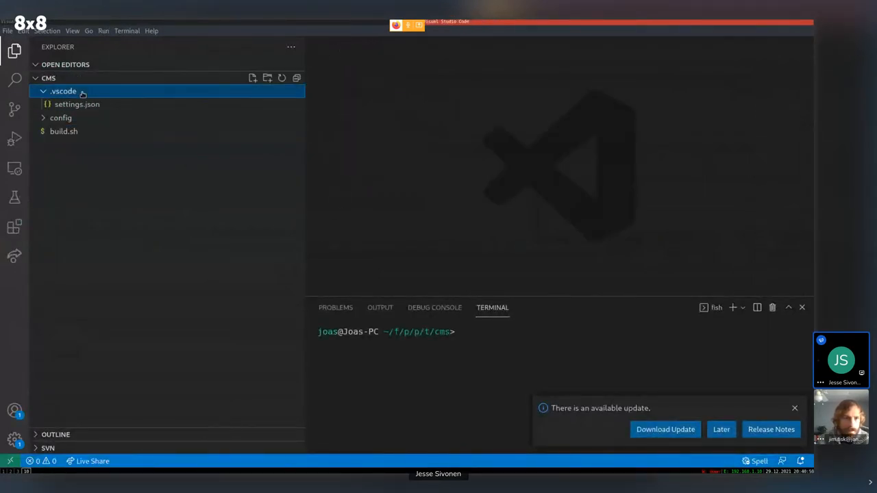
left_click(63, 90)
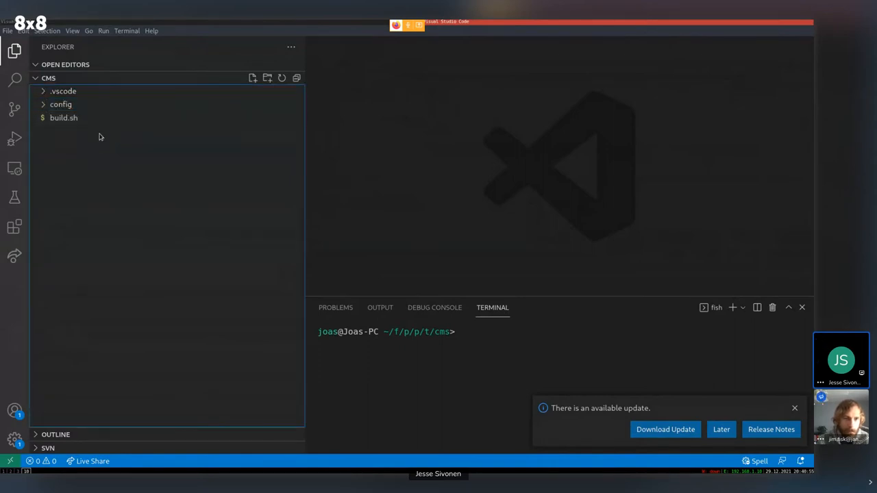
left_click(61, 104)
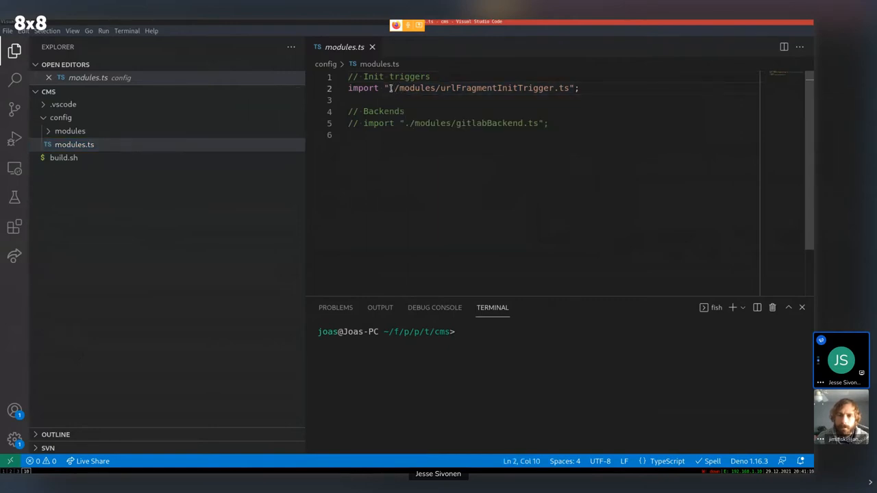
mouse_move(483, 88)
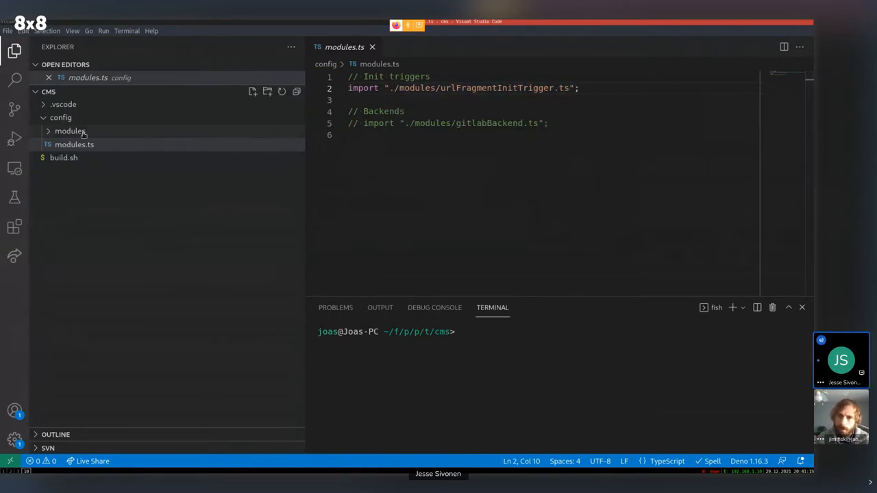
left_click(69, 131)
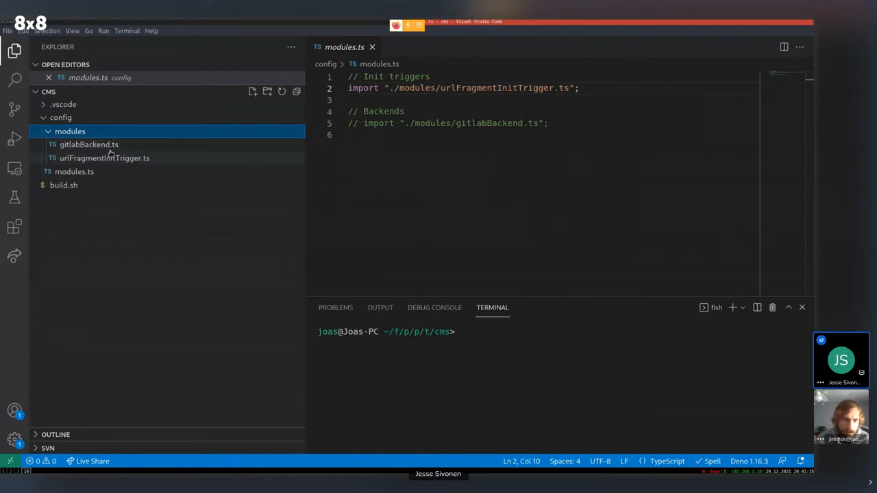
mouse_move(98, 163)
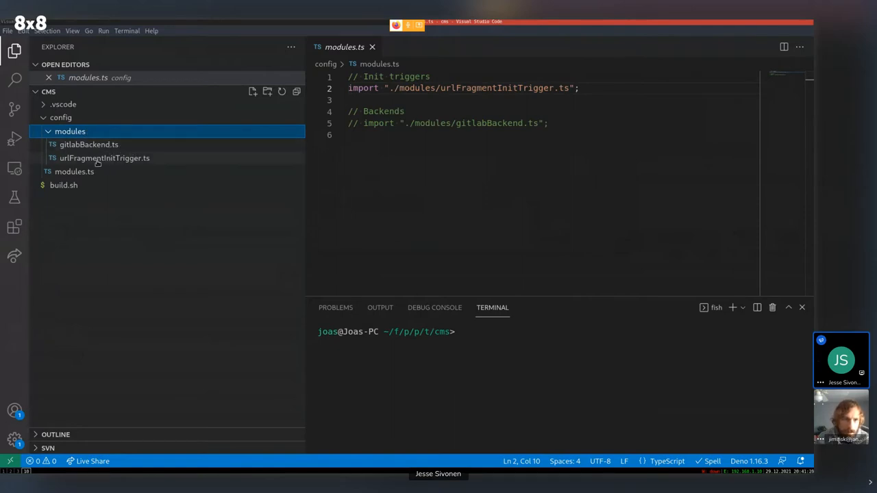
mouse_move(89, 145)
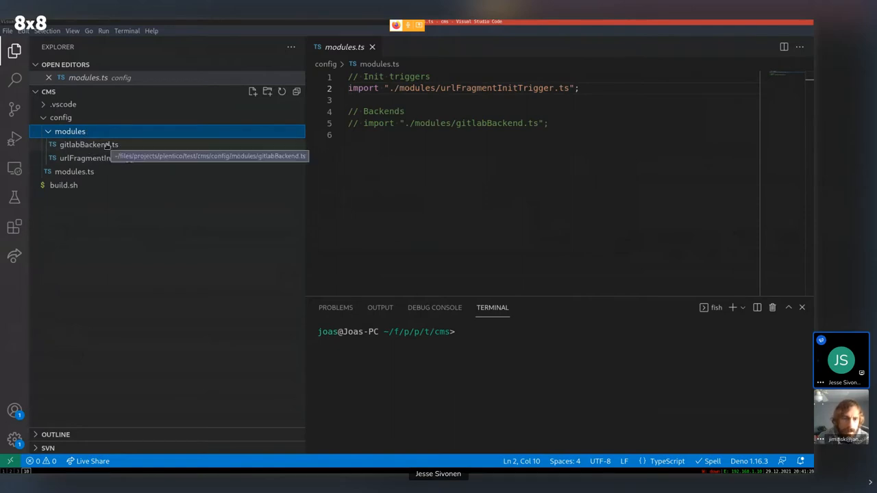
- Edit gitlabBackend.ts to configure server "gitlab.com" with an empty appId and save it
left_click(88, 145)
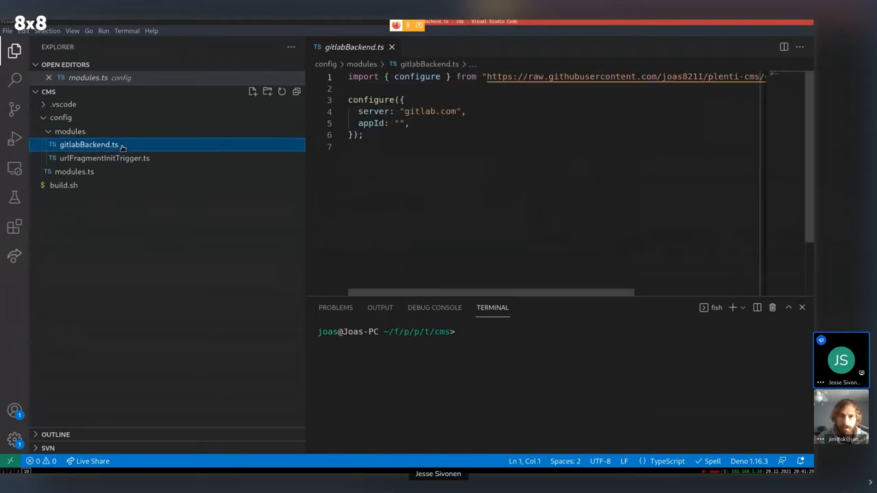
left_click(430, 95)
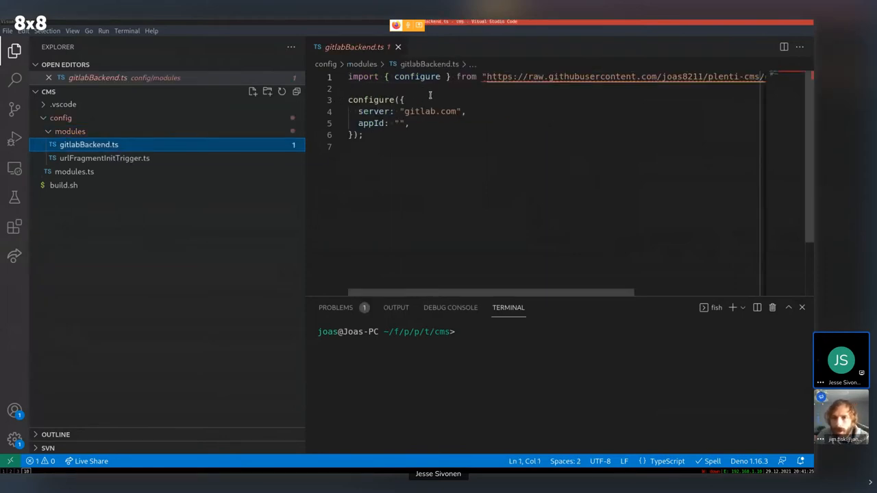
mouse_move(593, 76)
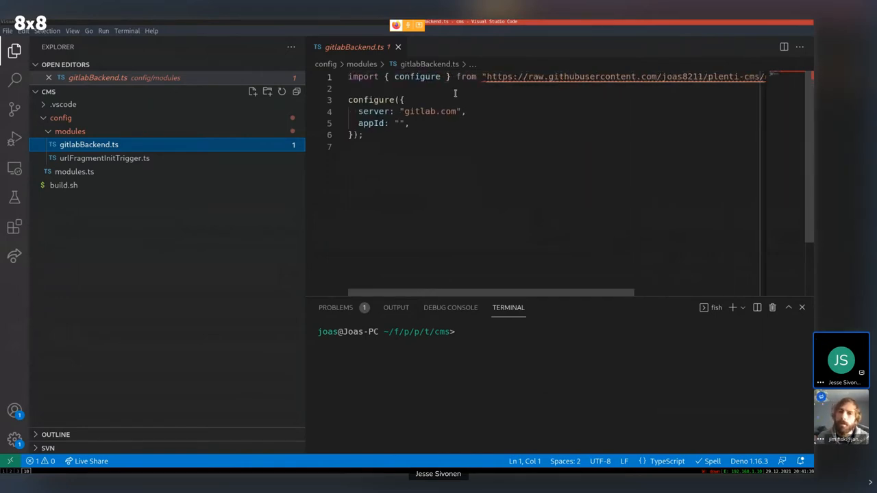
left_click(376, 111)
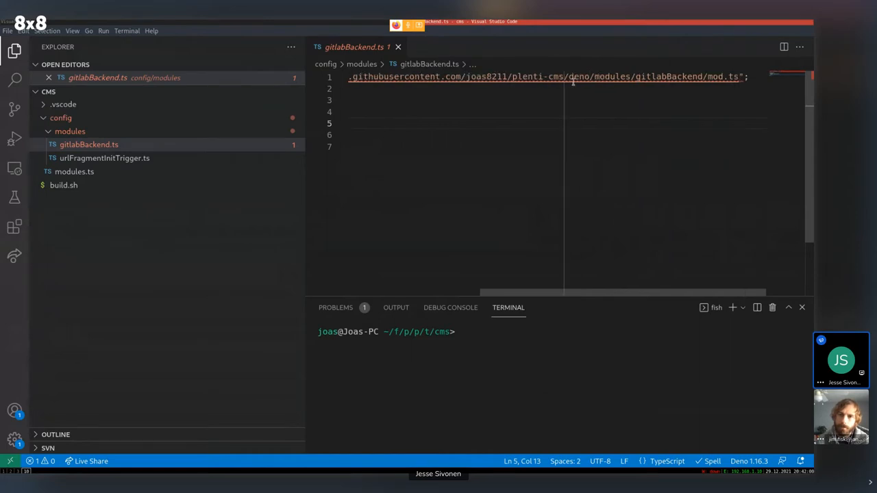
mouse_move(572, 76)
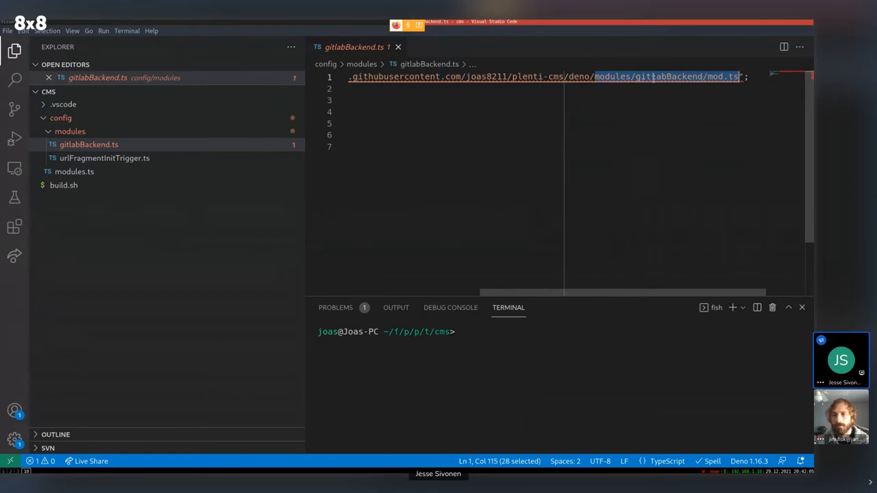
mouse_move(651, 77)
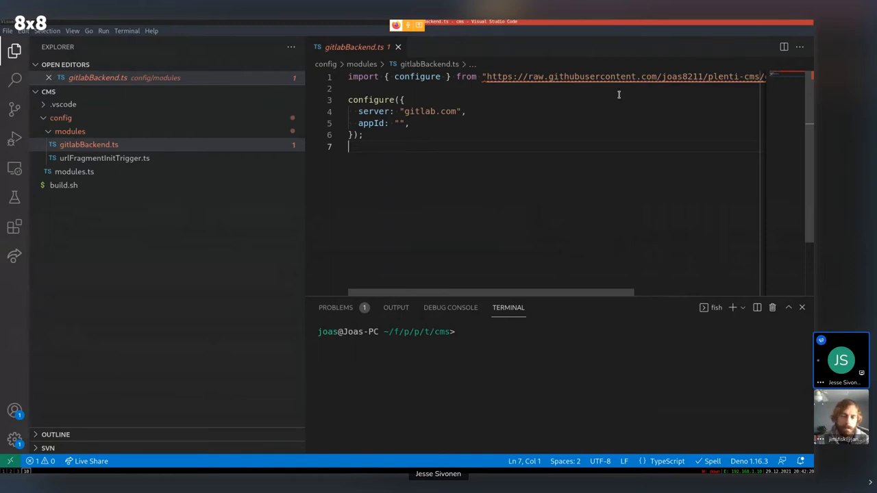
mouse_move(524, 101)
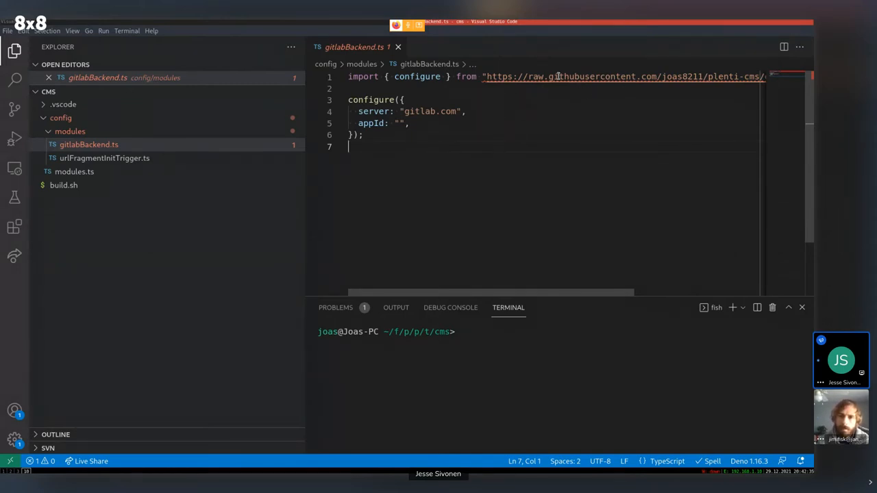
mouse_move(559, 76)
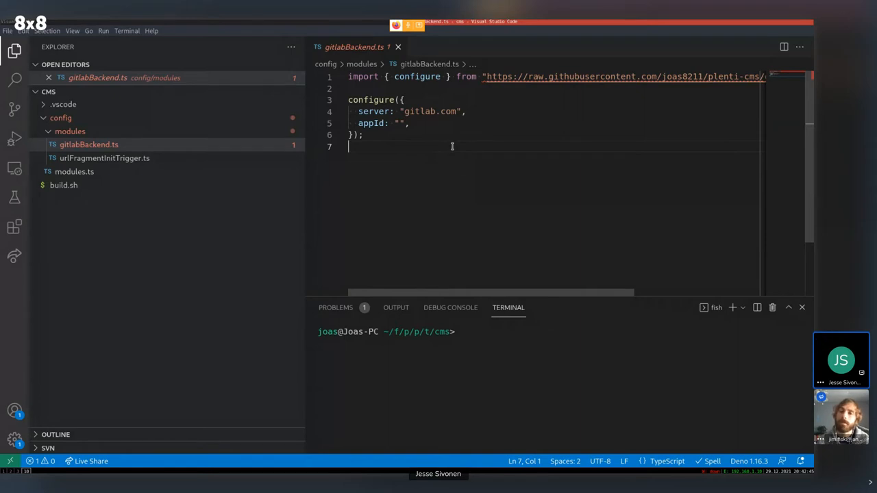
mouse_move(616, 76)
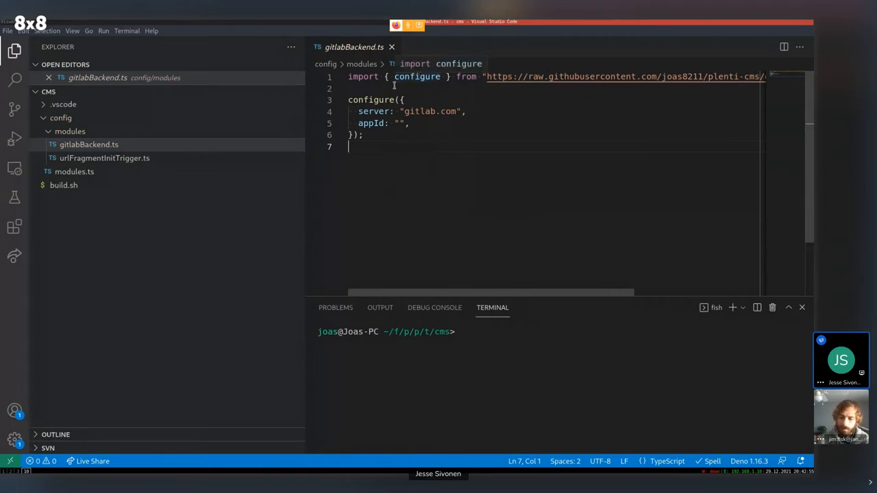
left_click(434, 100)
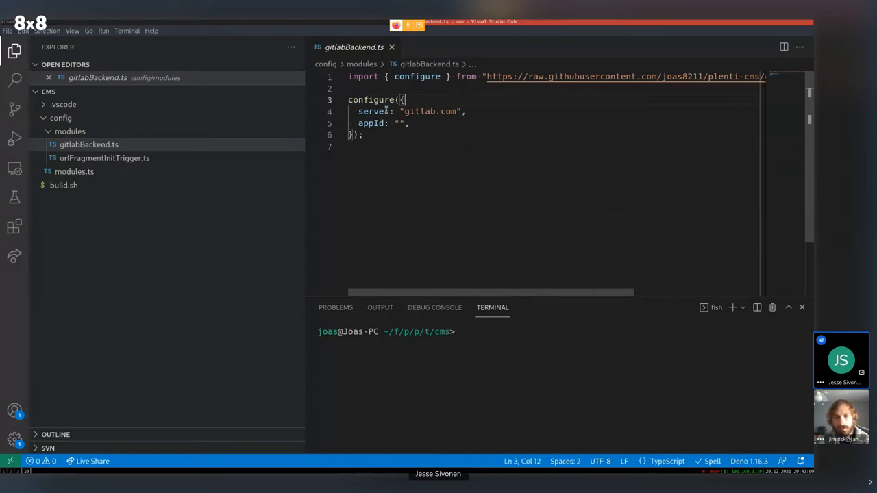
mouse_move(372, 122)
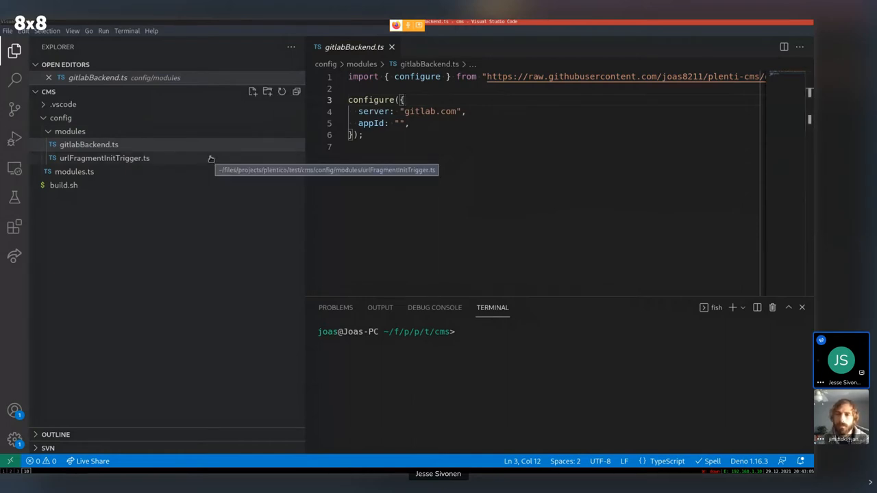
- Add configure({ trigger: "cms" }) to urlFragmentInitTrigger.ts and save
left_click(104, 158)
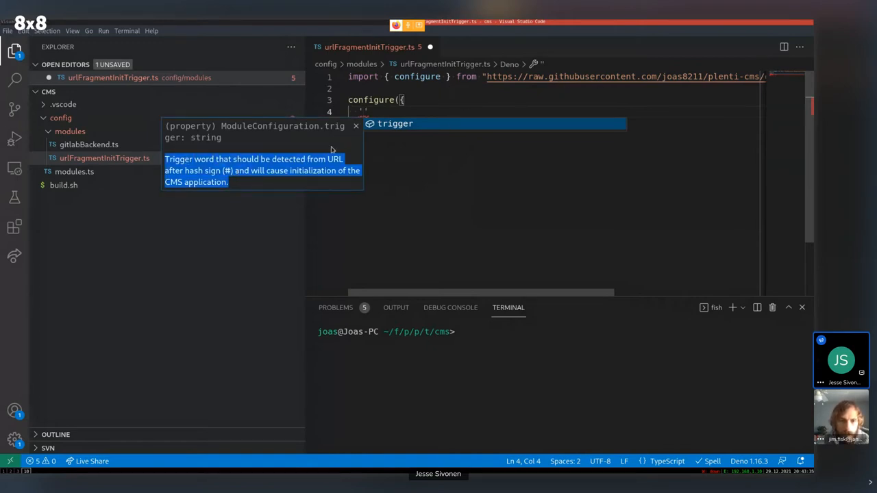
mouse_move(306, 139)
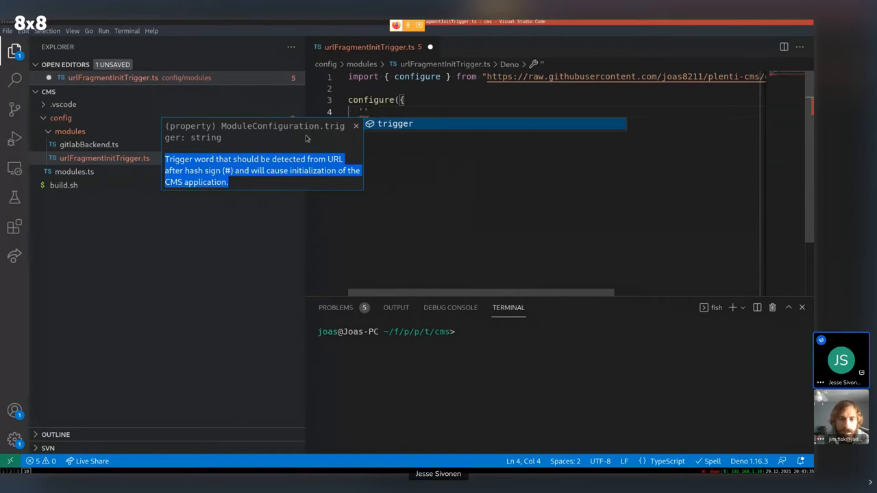
mouse_move(383, 110)
type("trigger: \"cms\",")
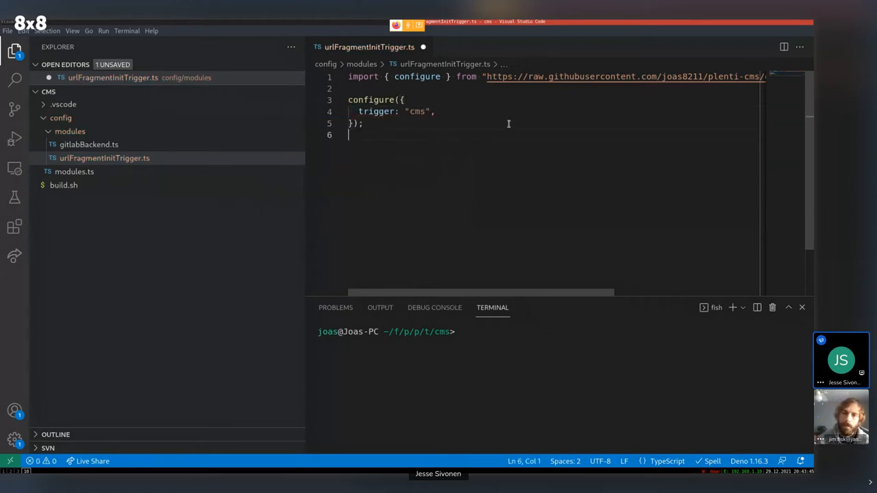
key("ctrl+s")
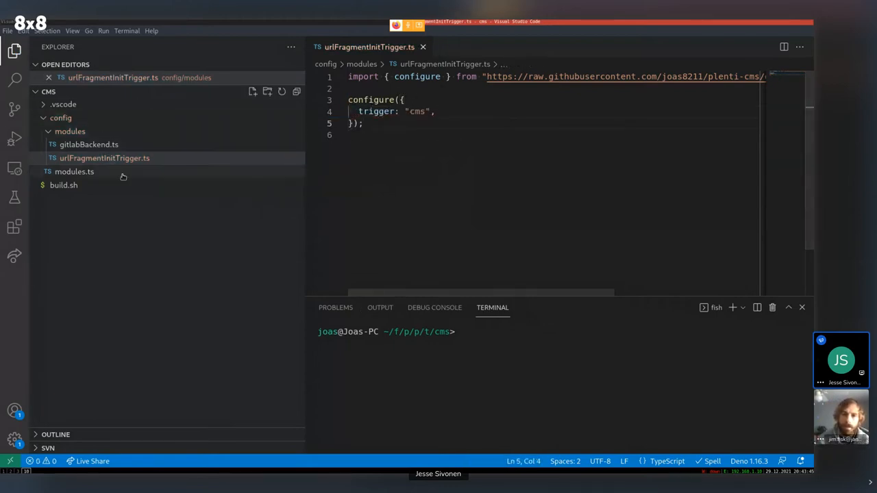
- Run sh build.sh in the terminal to produce the dist folder
left_click(529, 356)
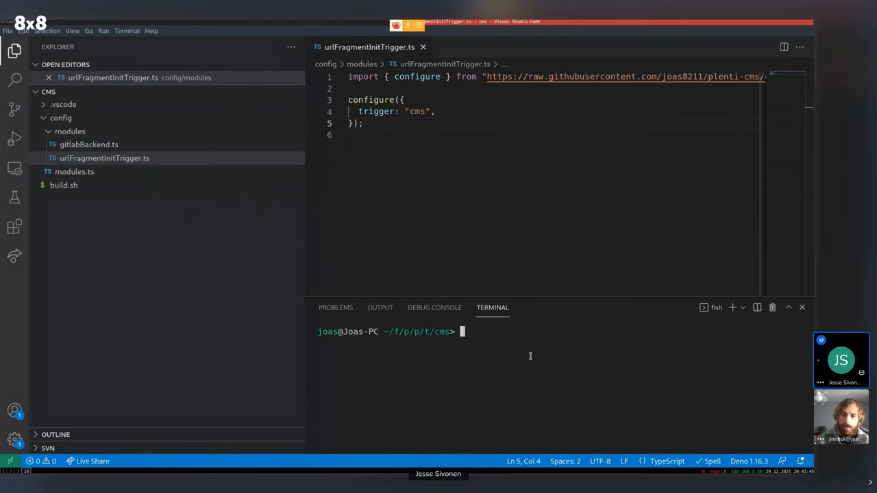
type("sh build.sh")
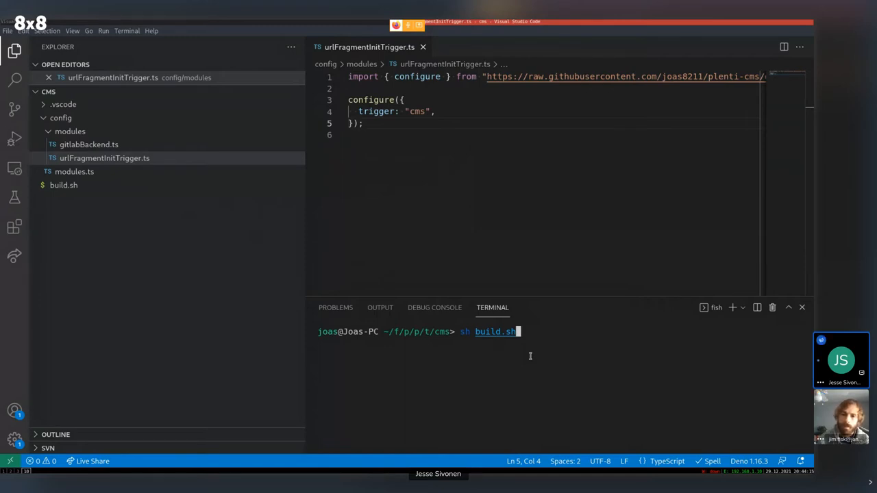
key("Return")
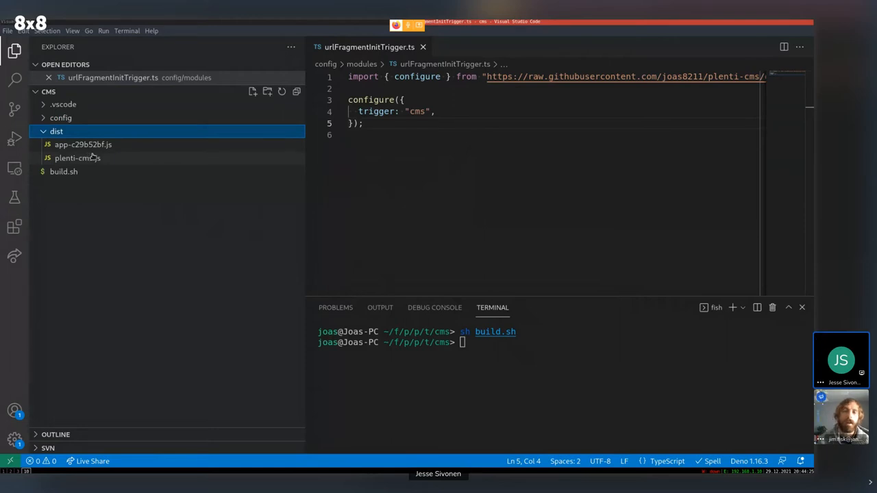
mouse_move(77, 158)
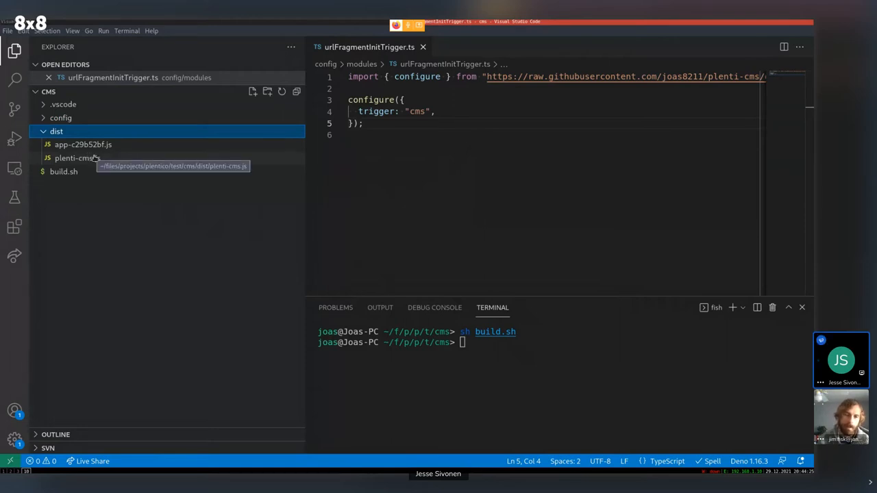
mouse_move(79, 158)
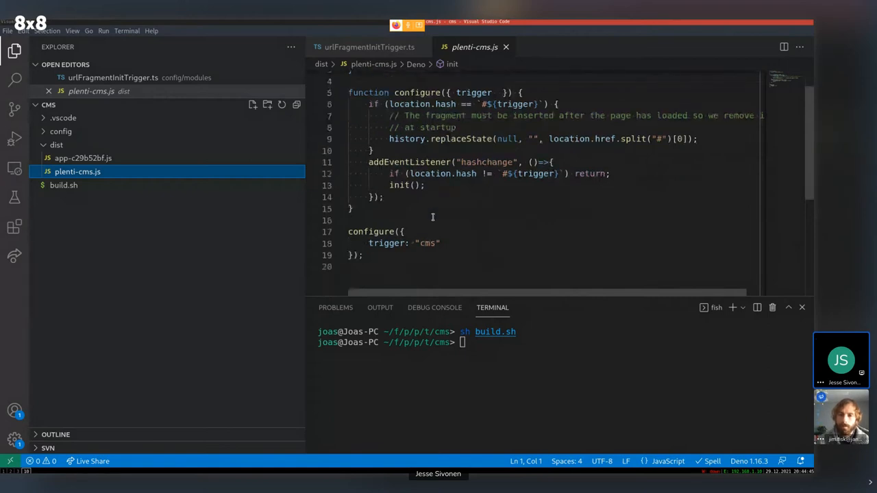
- Inspect dist/plenti-cms.js and app-c29b52bf.js, selecting its console.log("init") line
double_click(427, 243)
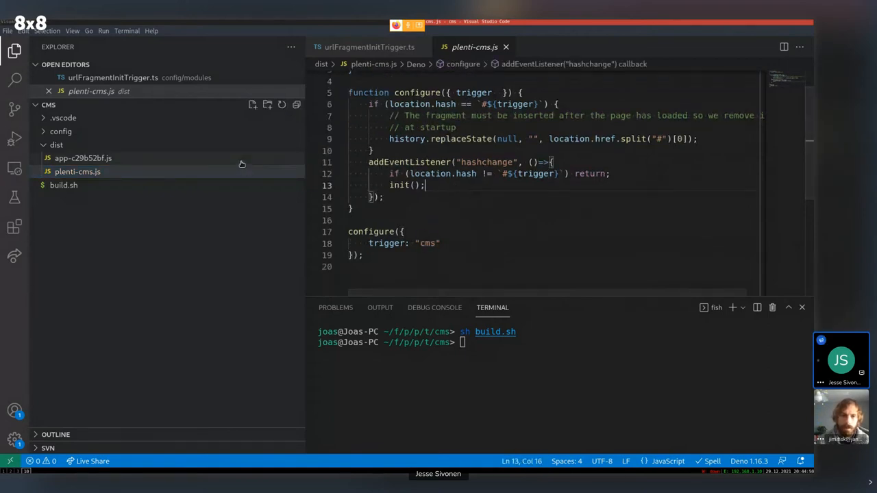
left_click(83, 158)
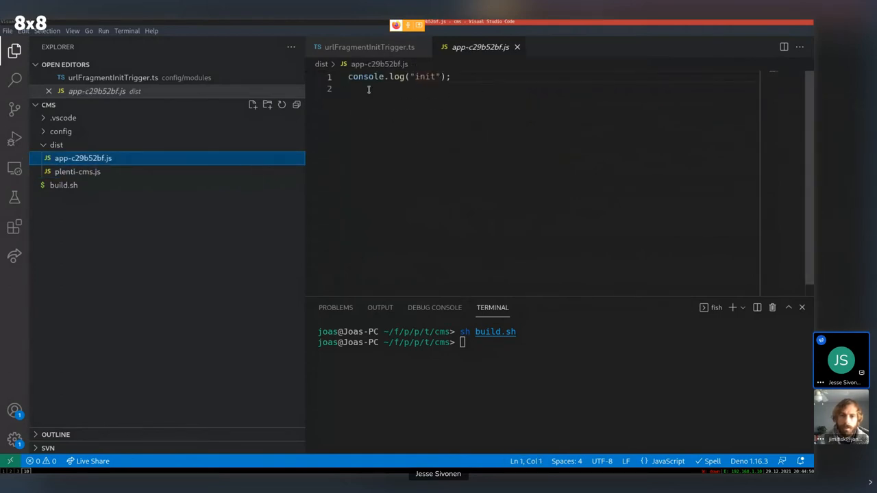
mouse_move(259, 148)
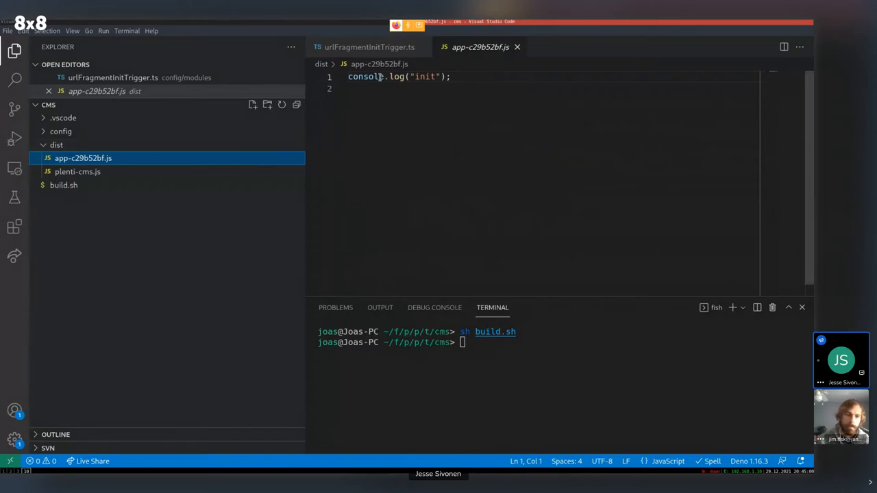
triple_click(397, 76)
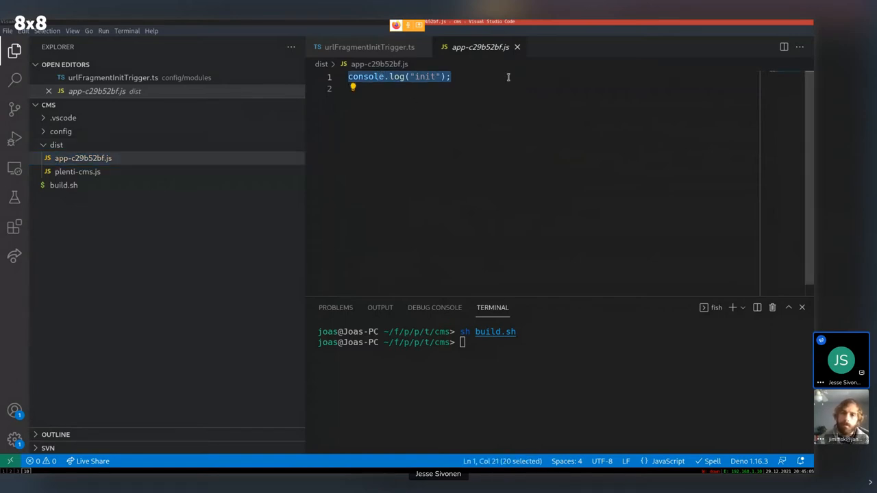
mouse_move(480, 47)
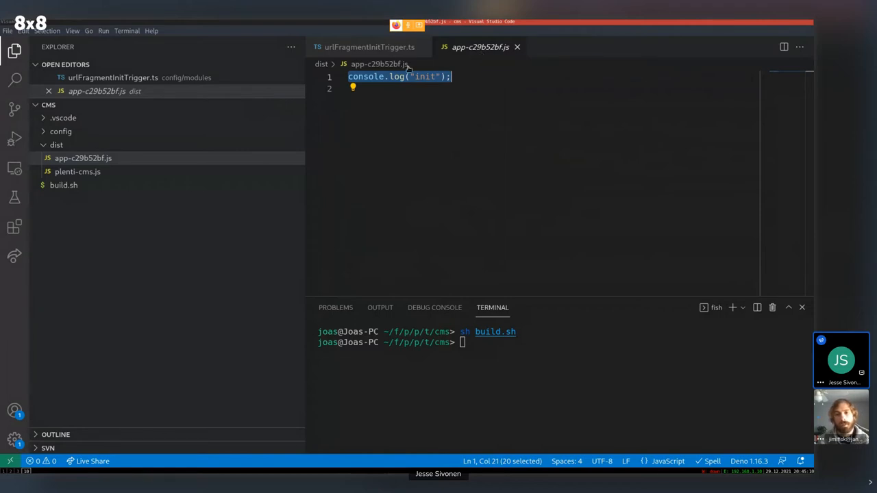
mouse_move(479, 47)
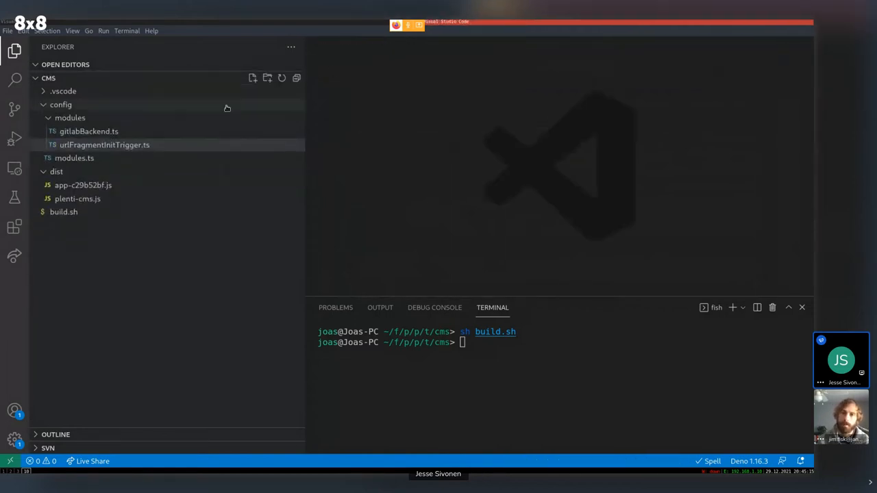
- Collapse config, reopen app-c29b52bf.js, and expand config again
left_click(60, 104)
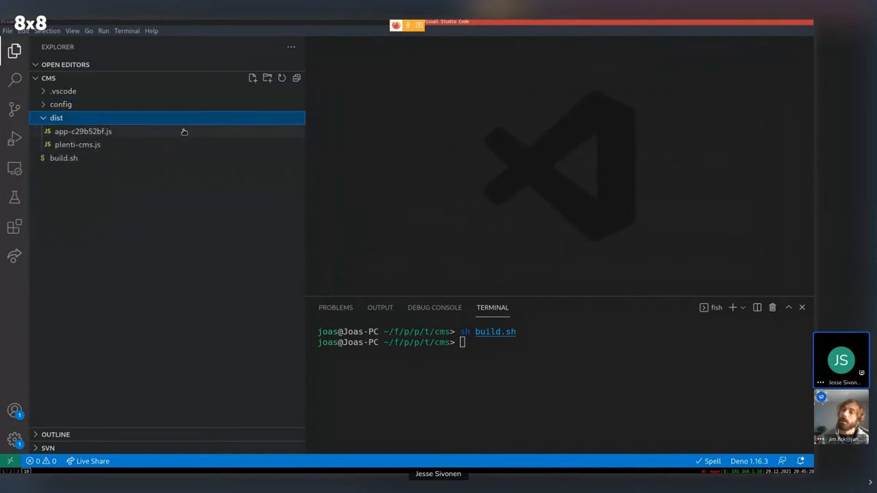
left_click(83, 131)
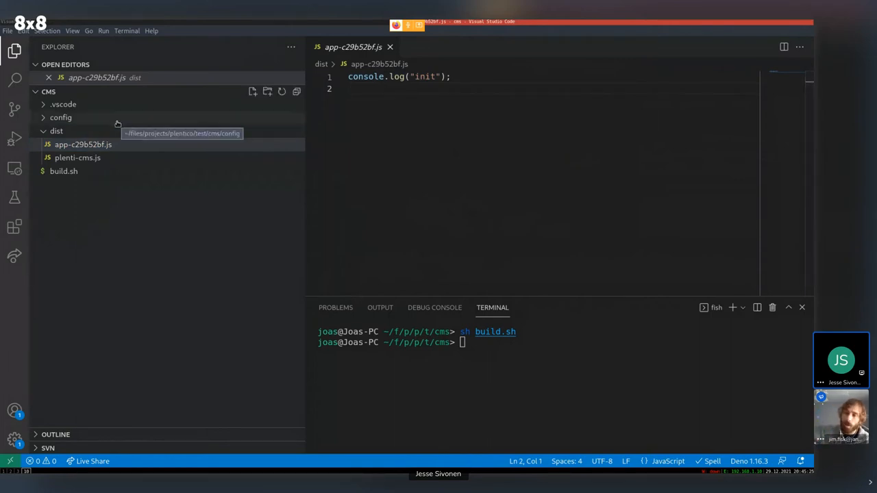
left_click(60, 117)
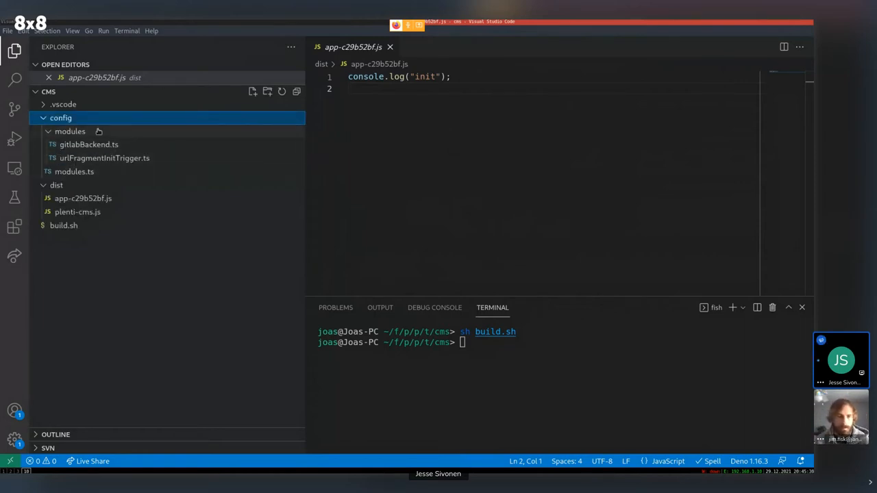
left_click(89, 144)
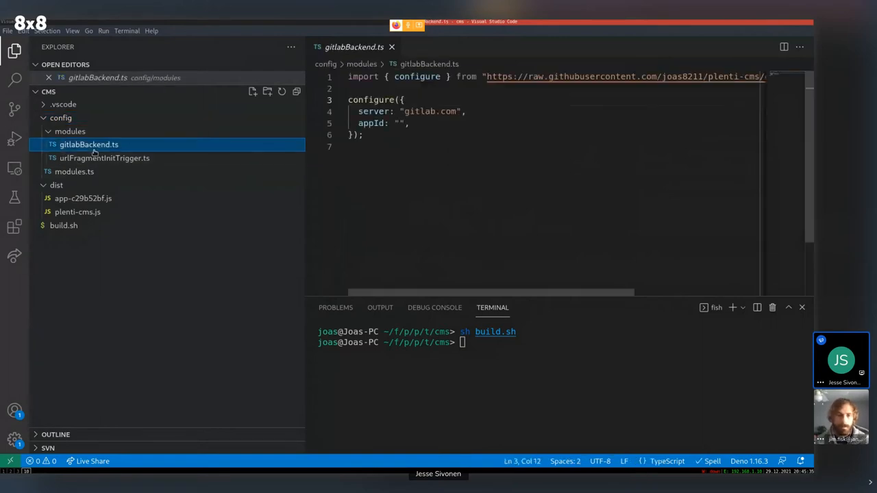
left_click(104, 158)
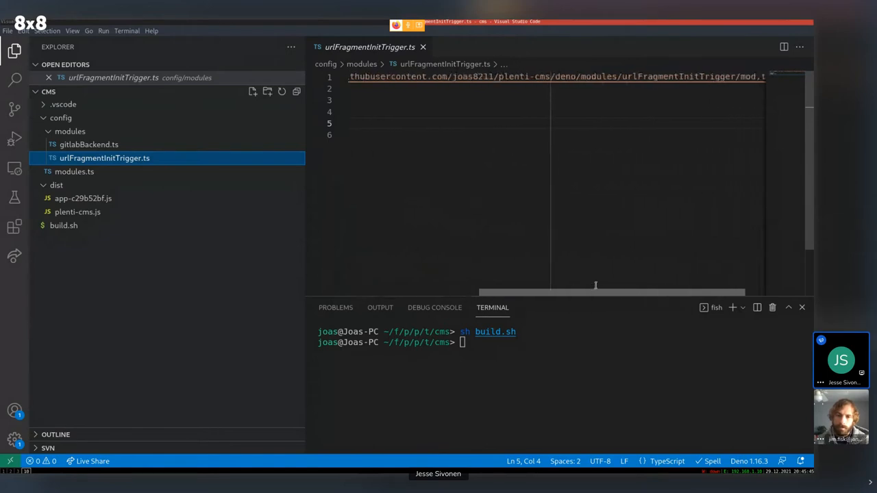
scroll("right", 3)
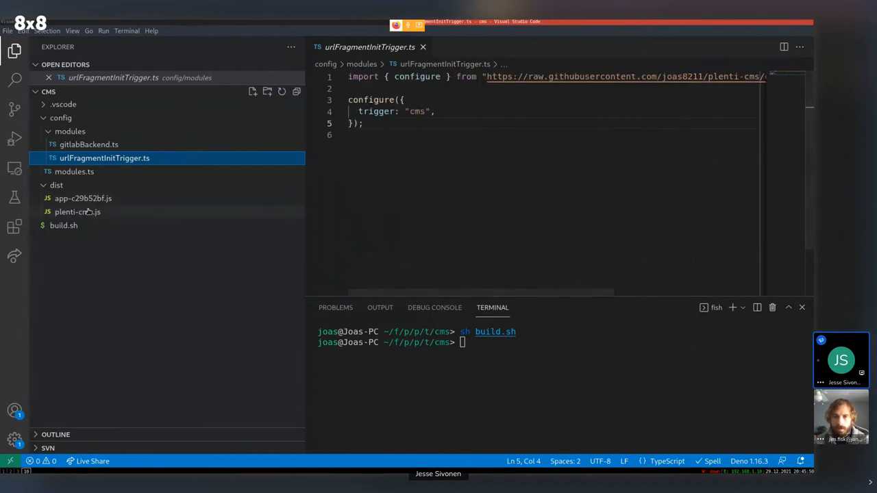
left_click(78, 212)
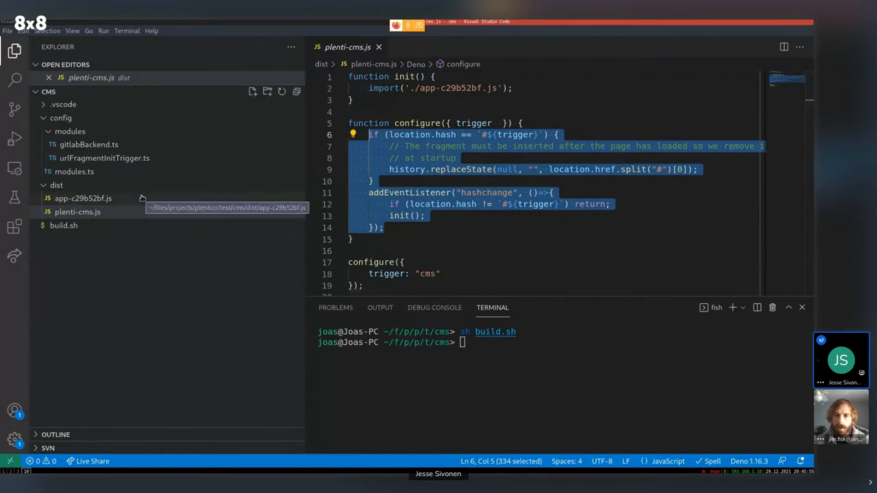
mouse_move(176, 204)
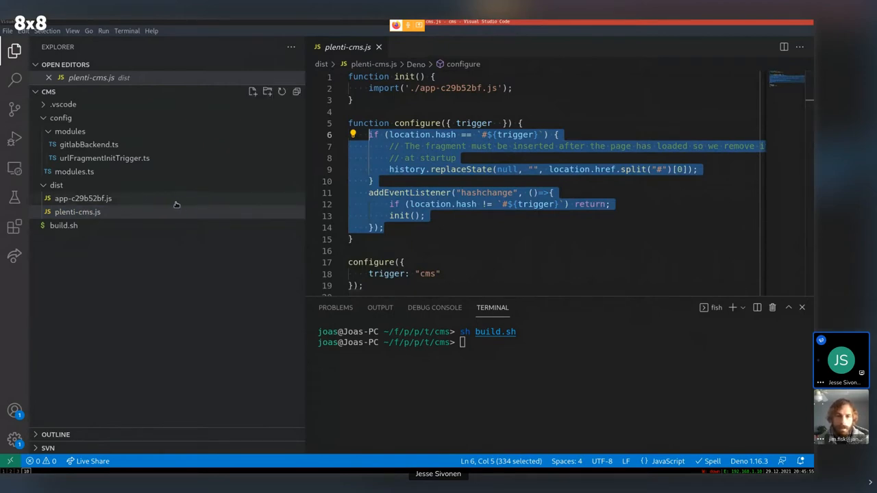
- Reopen app-c29b52bf.js showing only console.log("init"), then collapse the config and dist folders
left_click(83, 198)
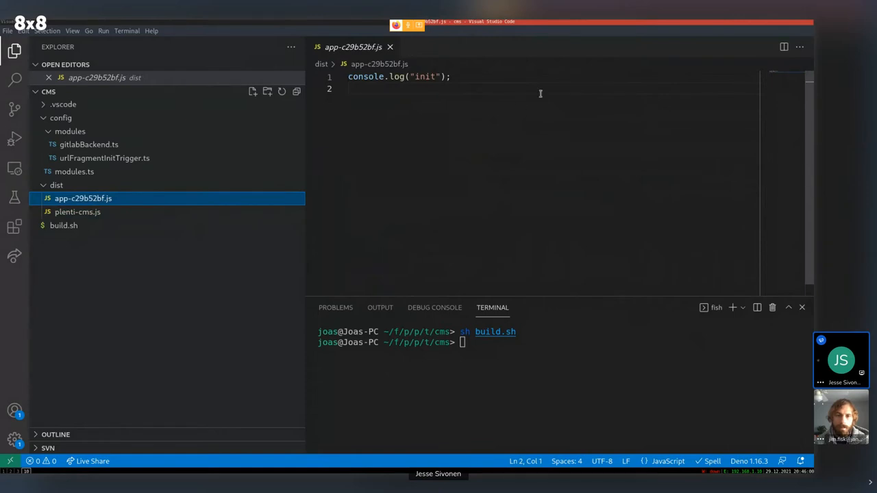
triple_click(398, 76)
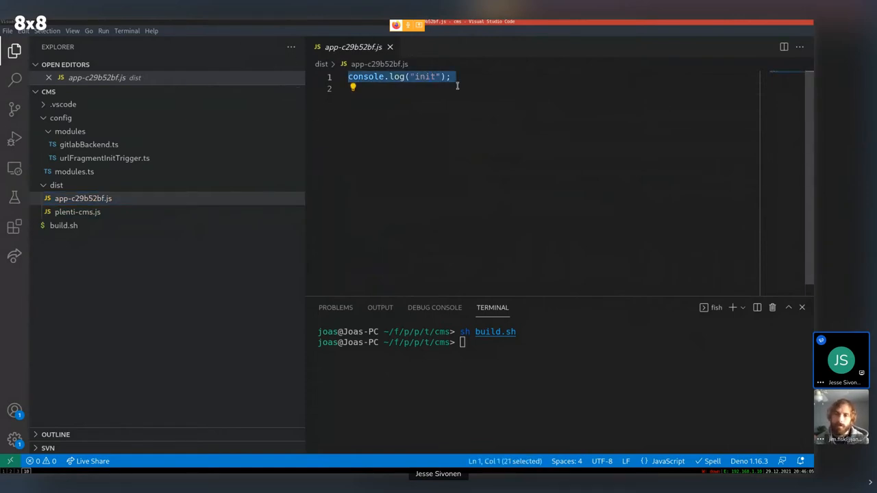
left_click(483, 77)
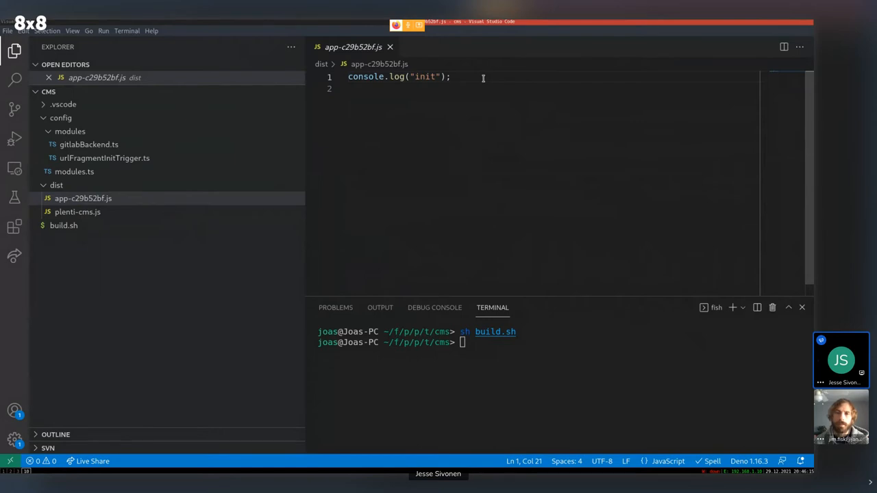
left_click(61, 117)
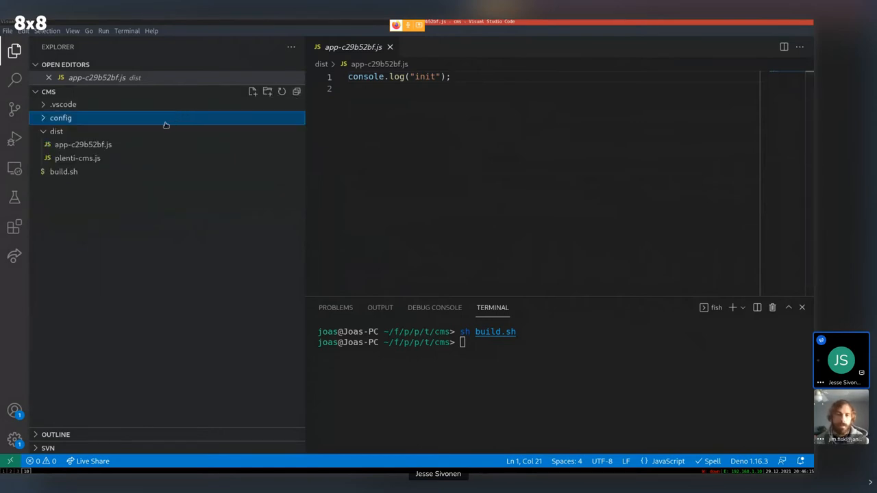
left_click(56, 131)
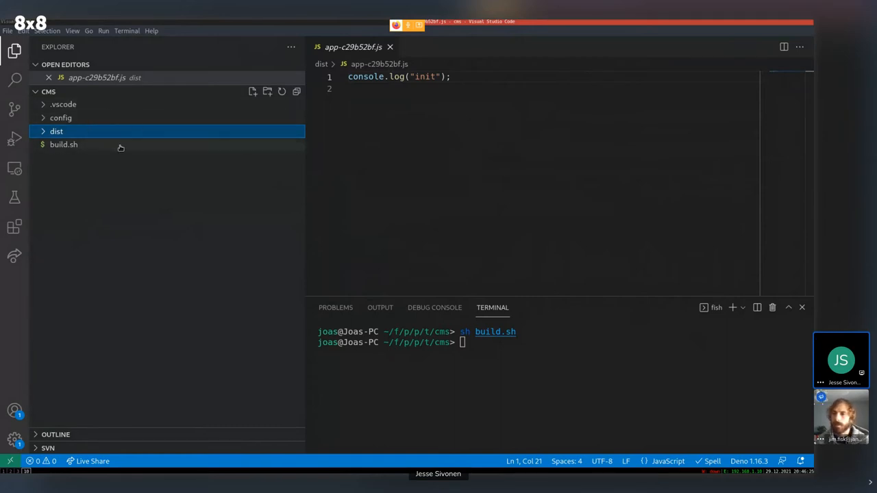
mouse_move(125, 132)
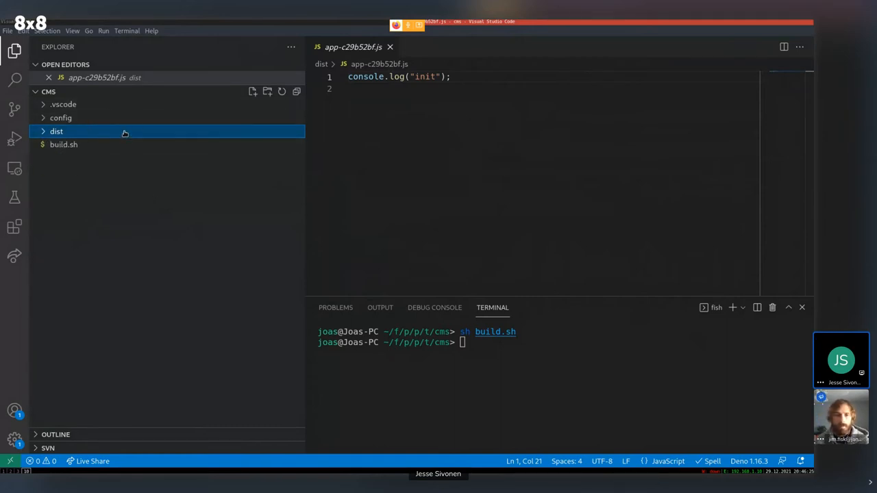
mouse_move(137, 157)
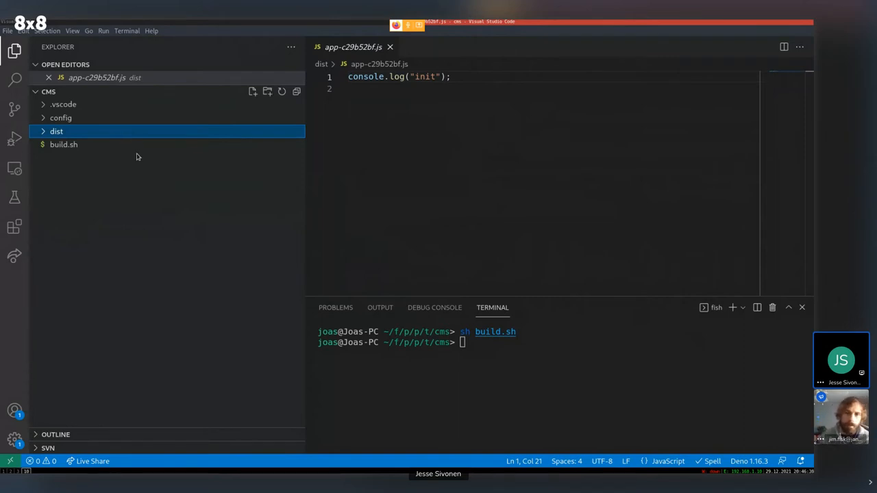
- Review dist/plenti-cms.js from its init import down to the cms hash-trigger configuration
left_click(56, 131)
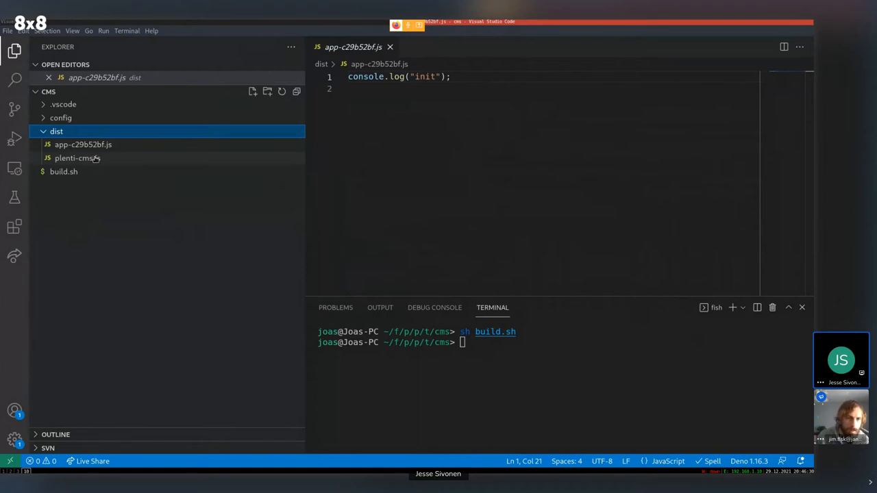
left_click(77, 157)
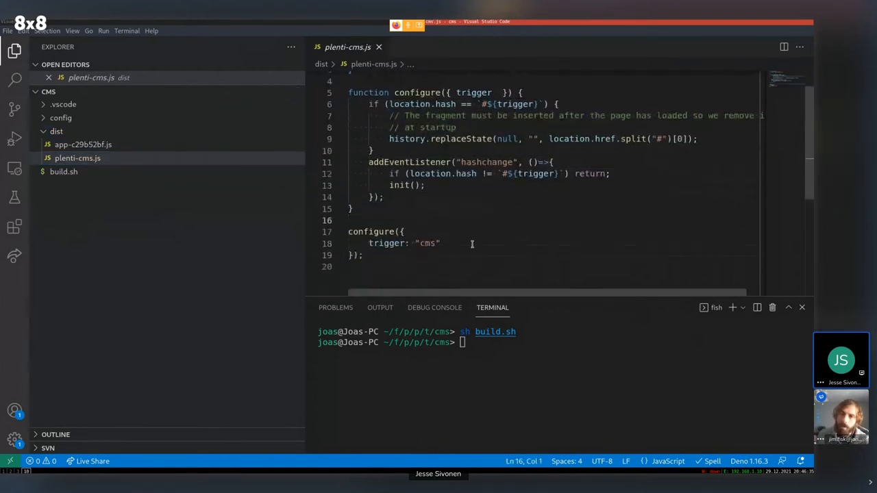
scroll("up", 3)
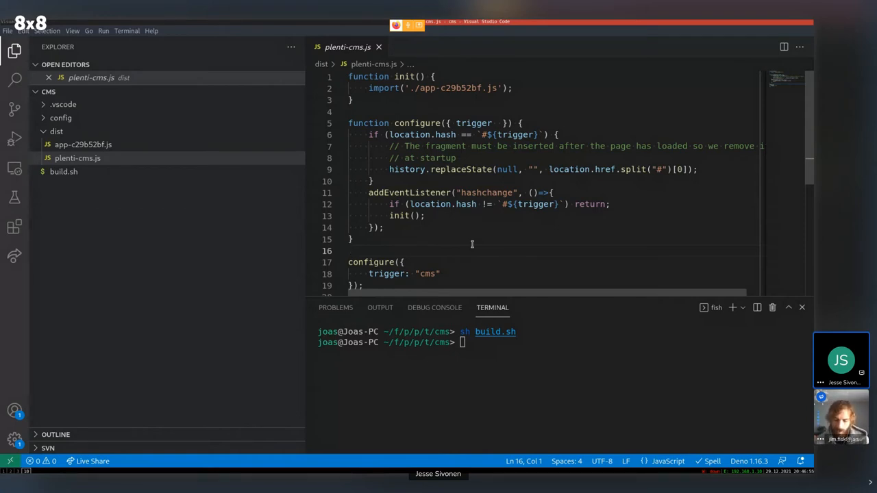
left_click(350, 251)
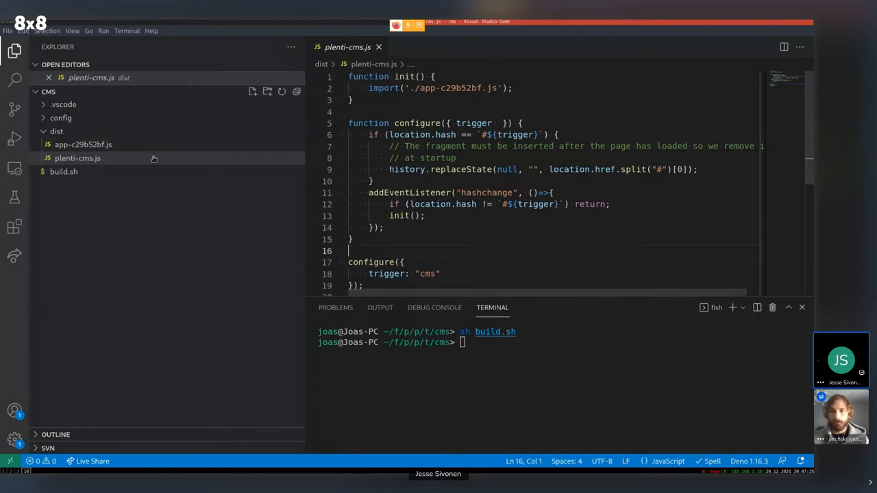
left_click(56, 131)
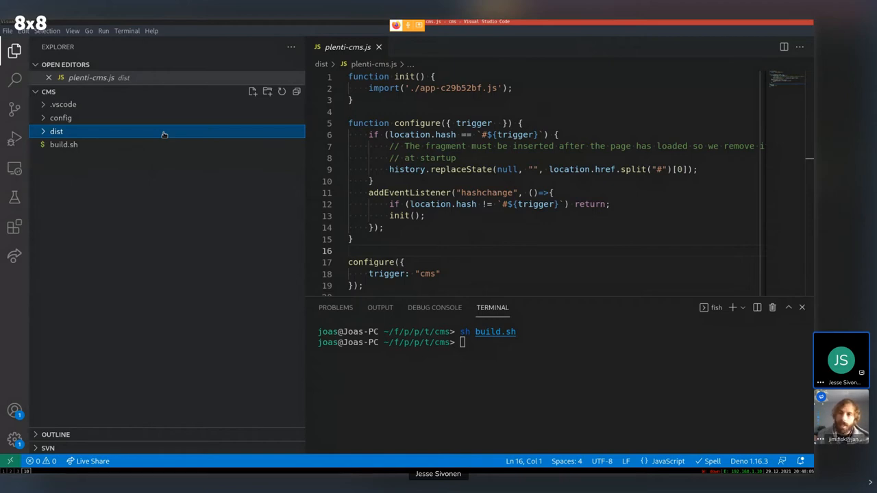
left_click(56, 130)
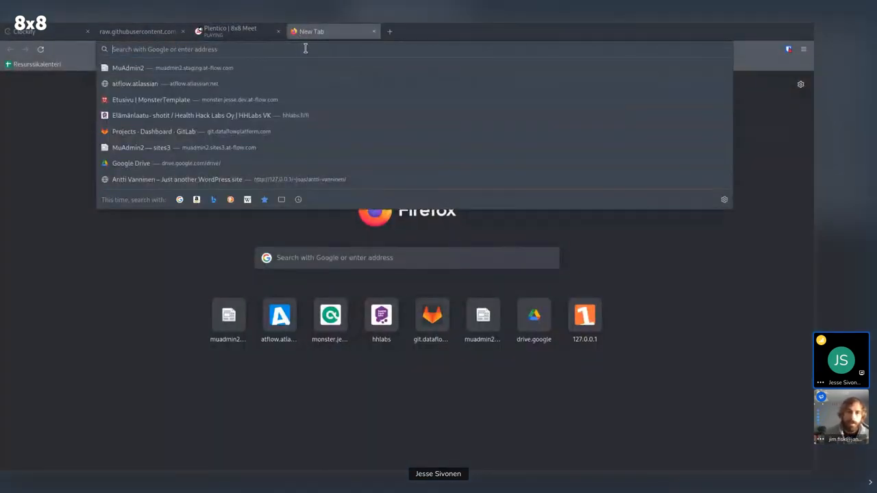
- Navigate the new tab to plenti.co
type("plenti.co")
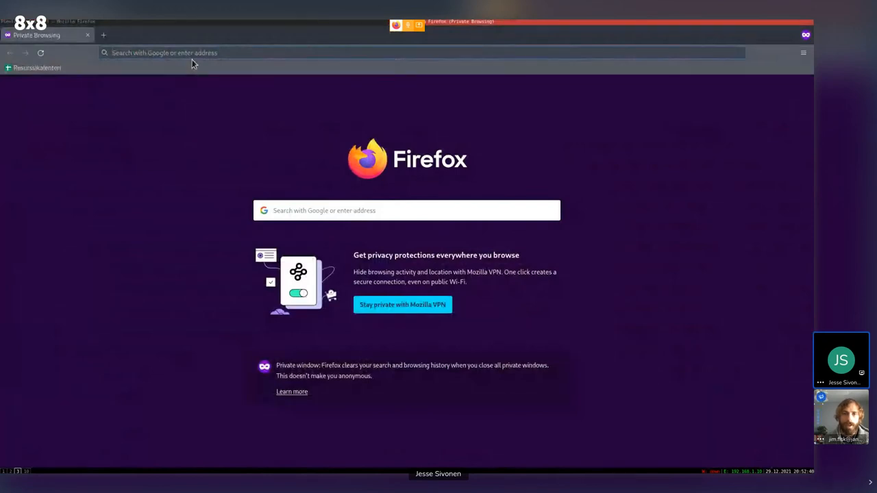
- Load plenti-cms.netlify.app showing Hello, World!, the blog post link and the Edit link
type("plenti-cms.")
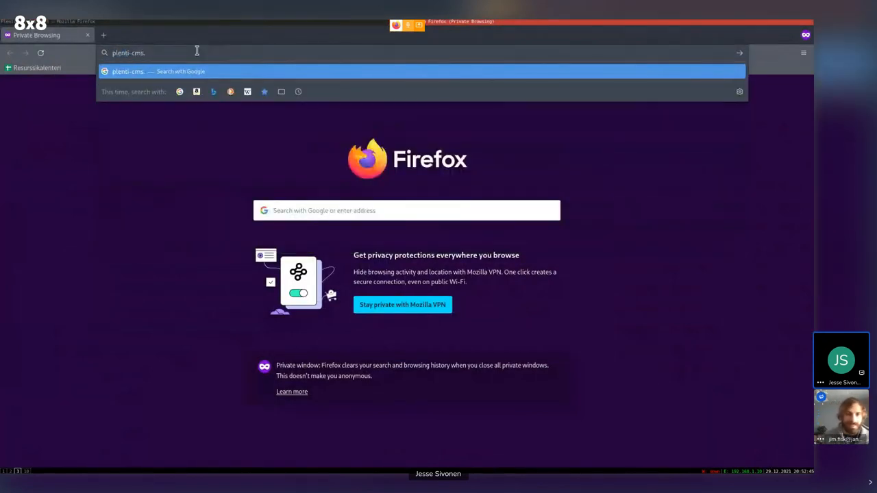
type("netlify.app")
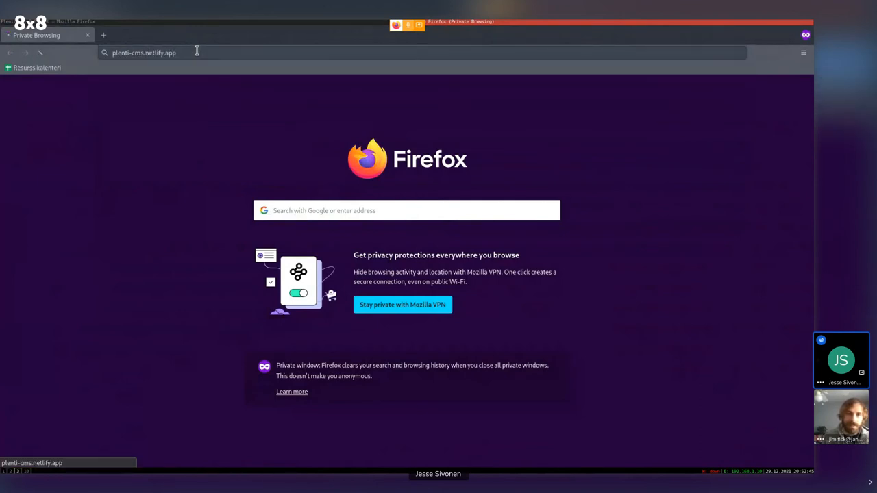
key("Return")
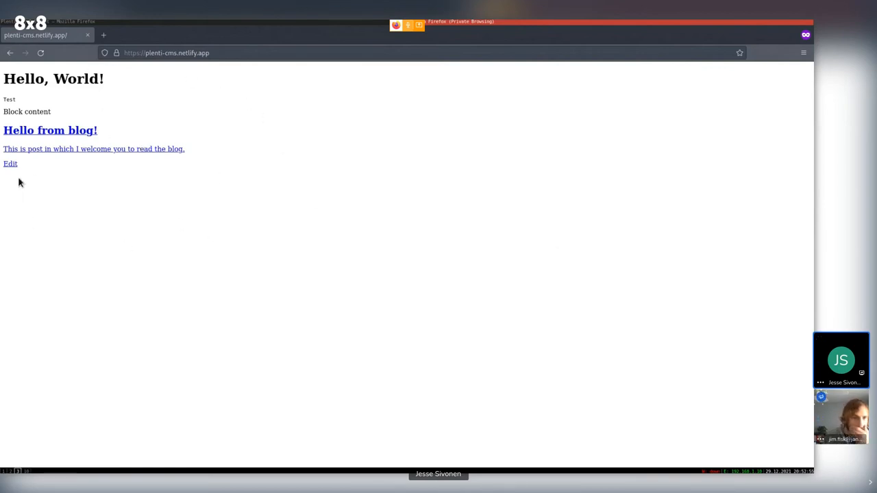
mouse_move(11, 165)
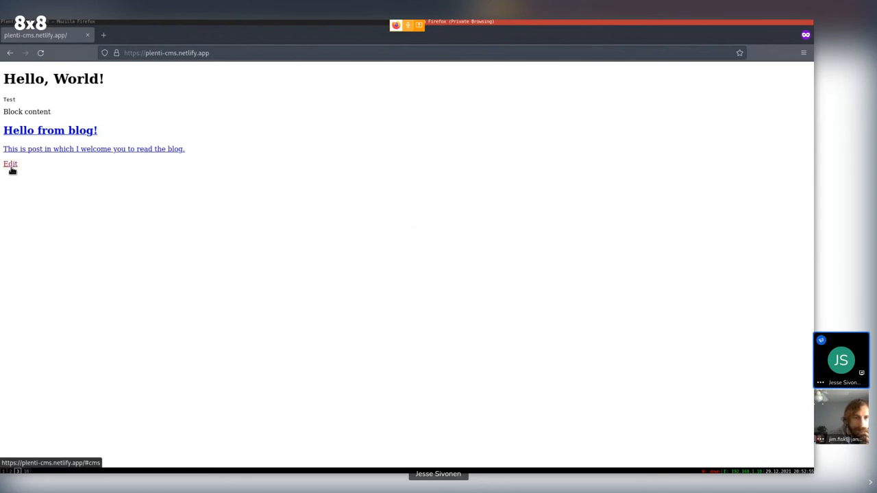
- Follow the site's Edit link through to the GitLab.com sign-in page
left_click(10, 164)
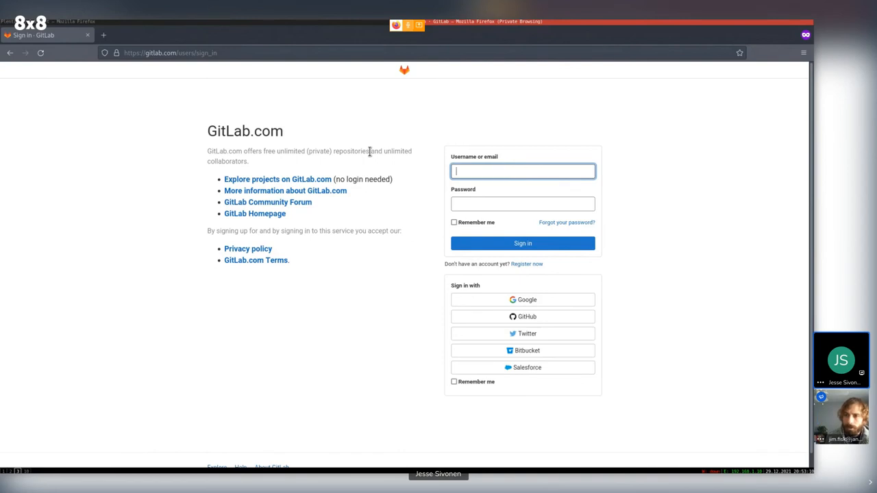
mouse_move(259, 85)
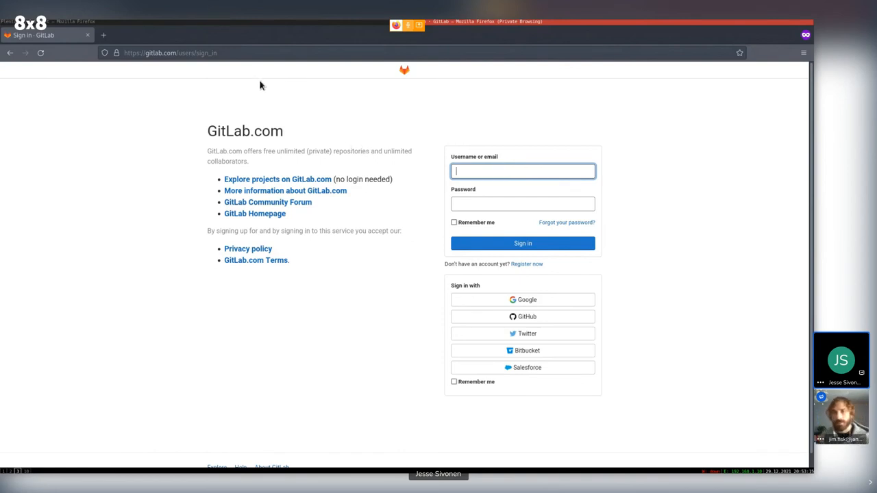
mouse_move(9, 53)
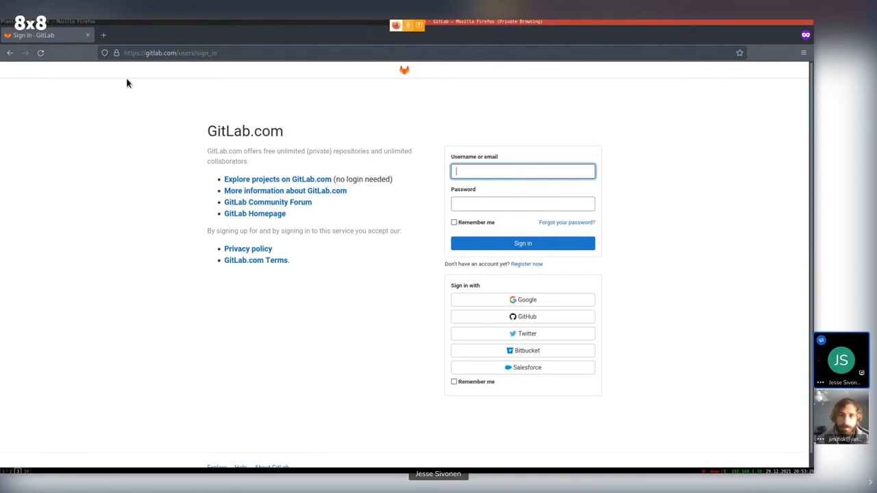
mouse_move(87, 54)
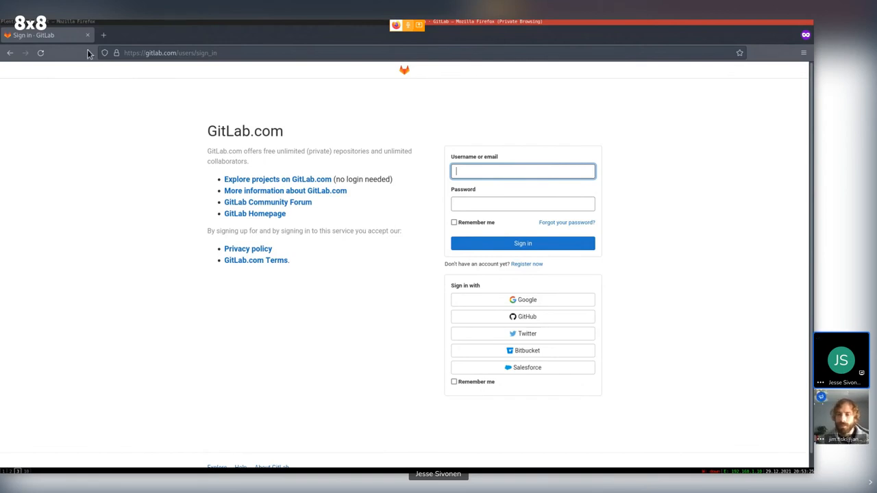